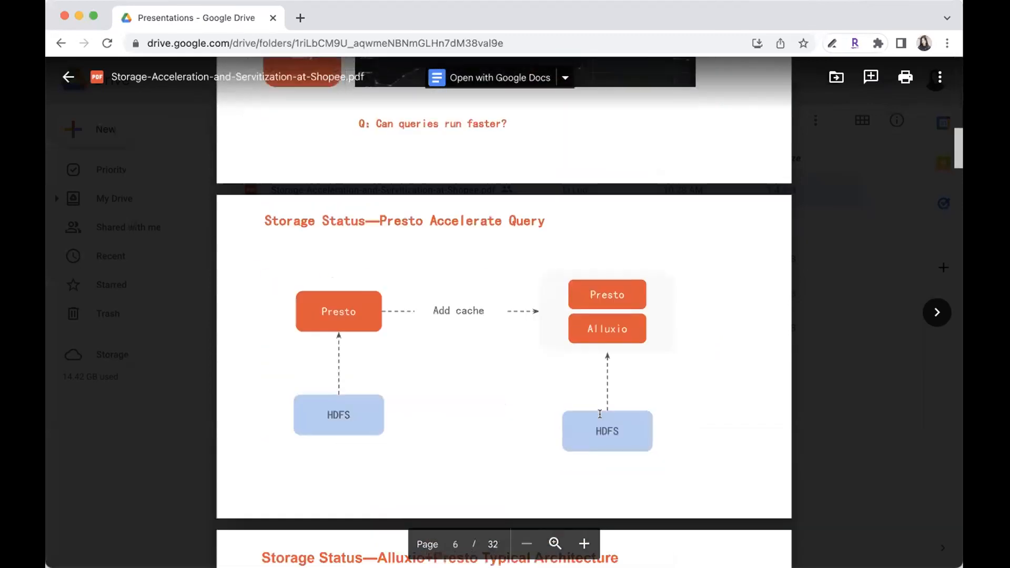
# Scroll from page 6 to page 7, the Alluxio+Presto Typical Architecture slide.
pyautogui.scroll(-3)
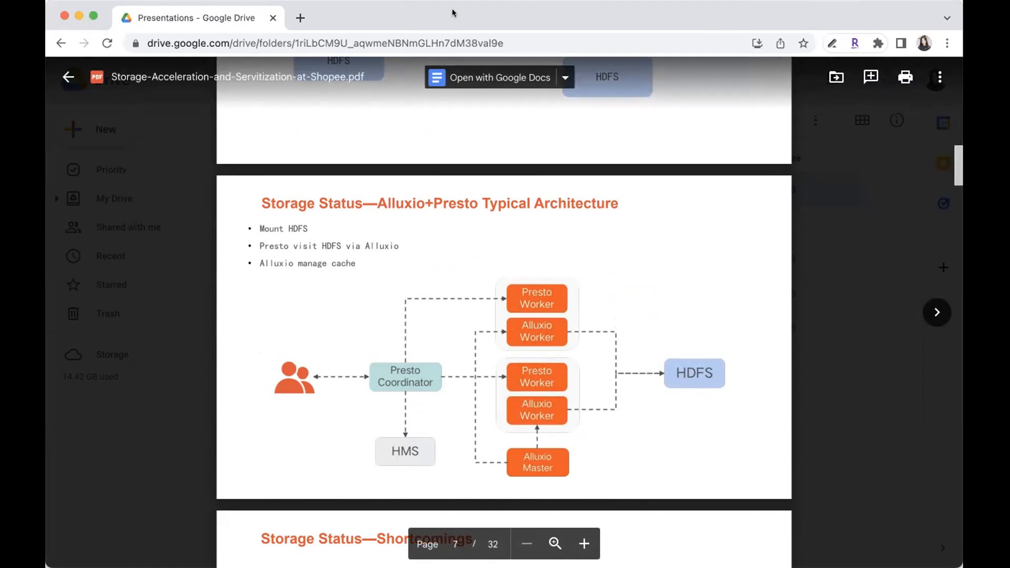
pyautogui.moveTo(778, 276)
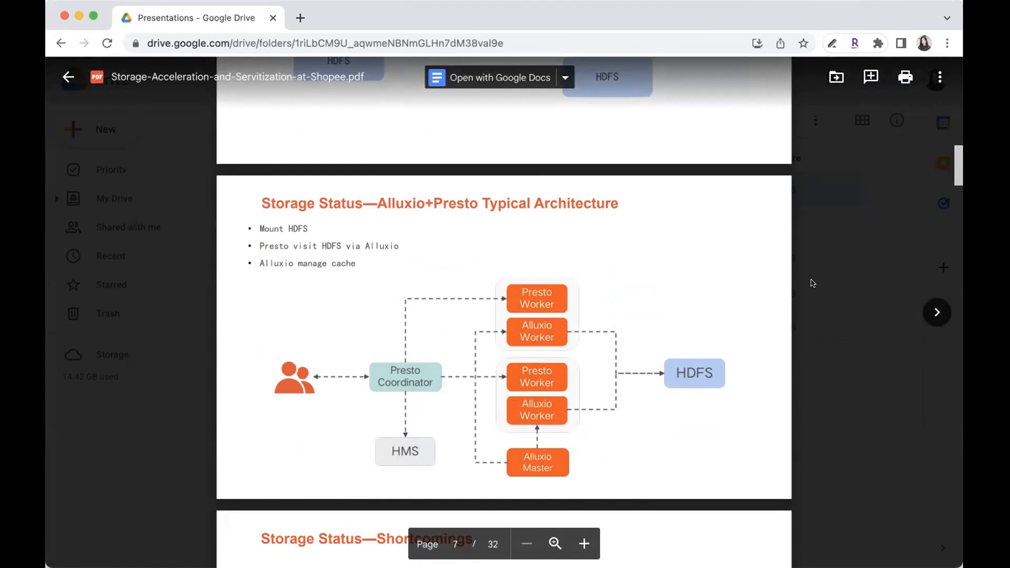
pyautogui.moveTo(830, 284)
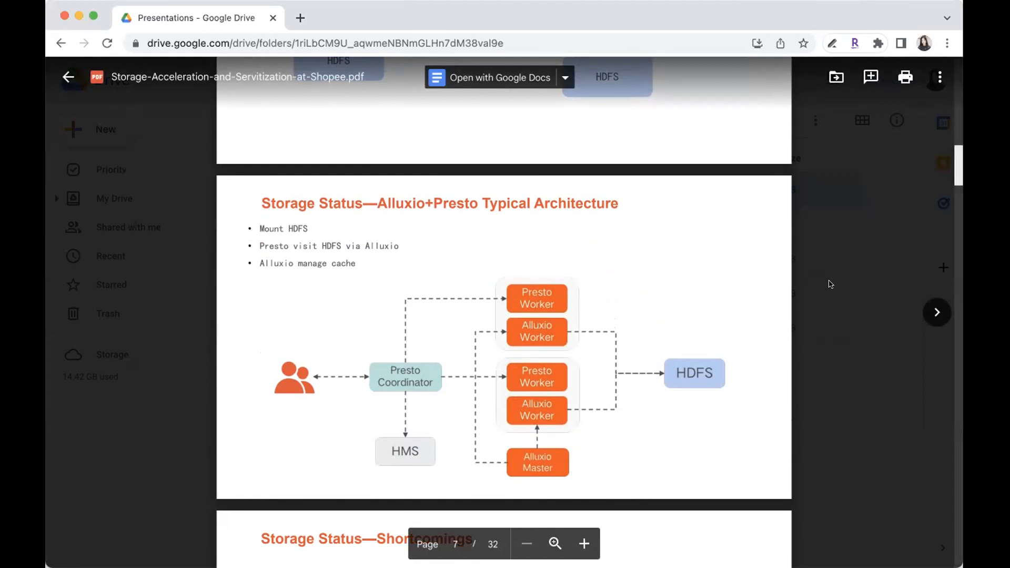
pyautogui.moveTo(811, 282)
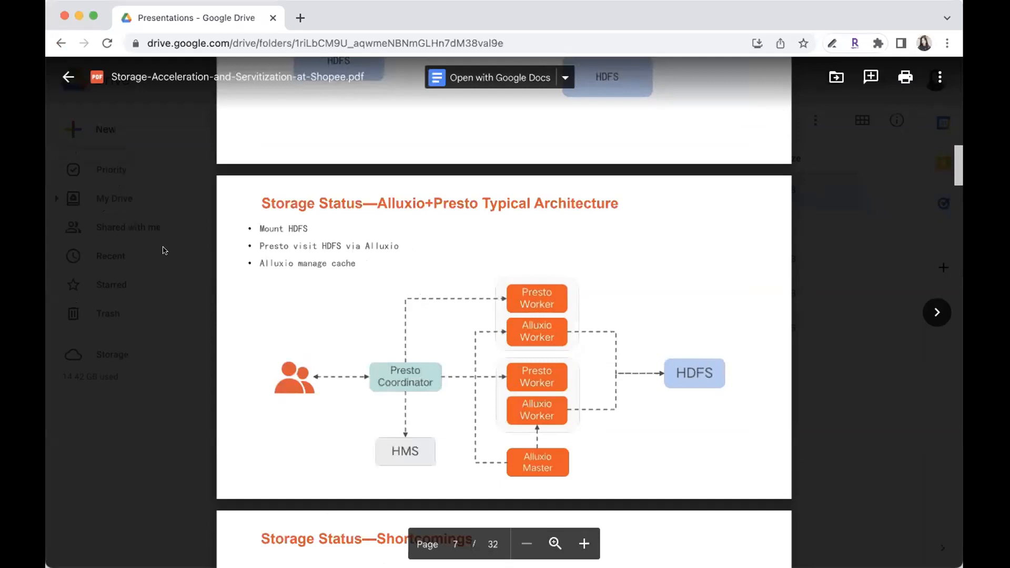
pyautogui.moveTo(462, 32)
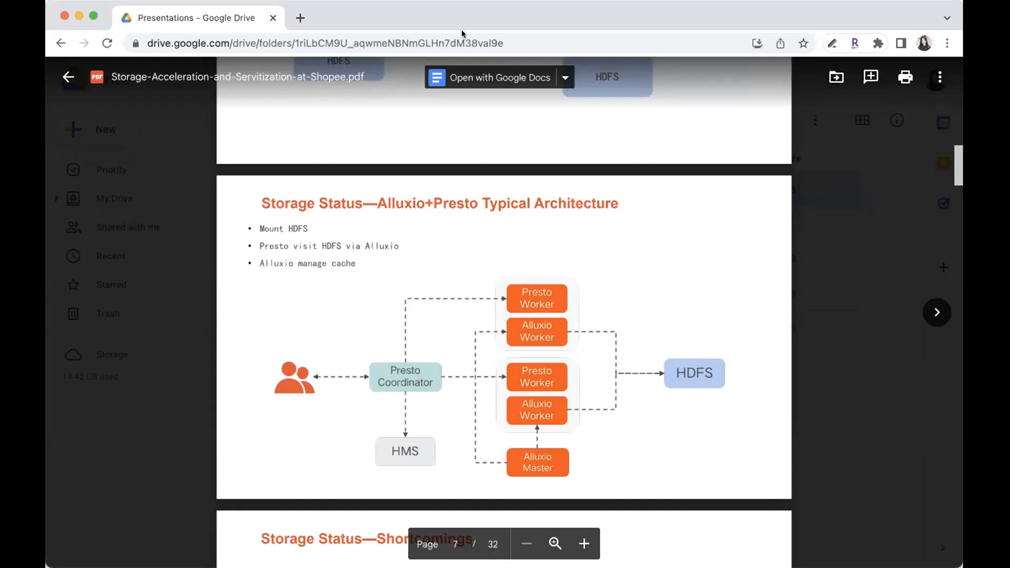
pyautogui.moveTo(576, 322)
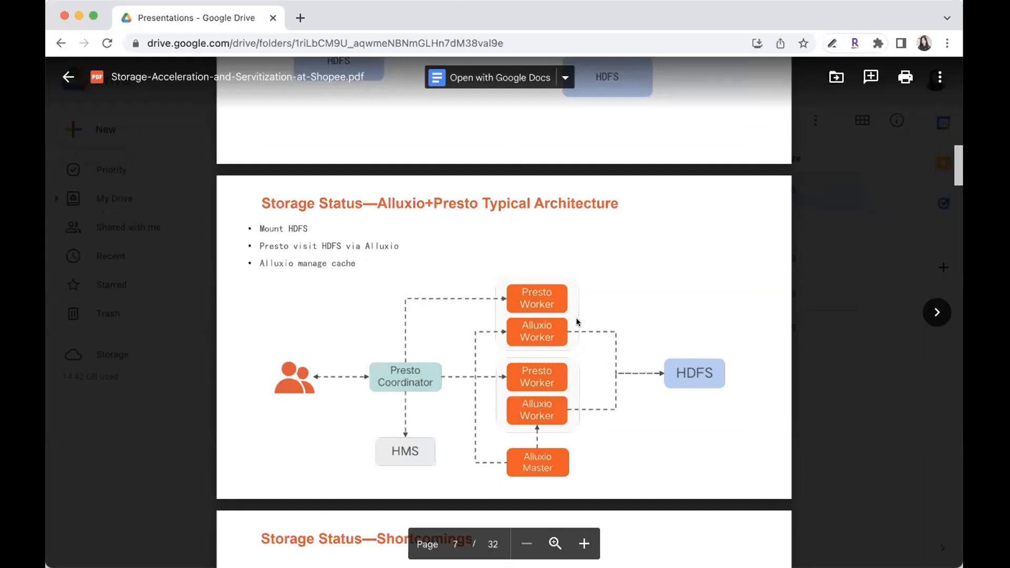
pyautogui.moveTo(529, 158)
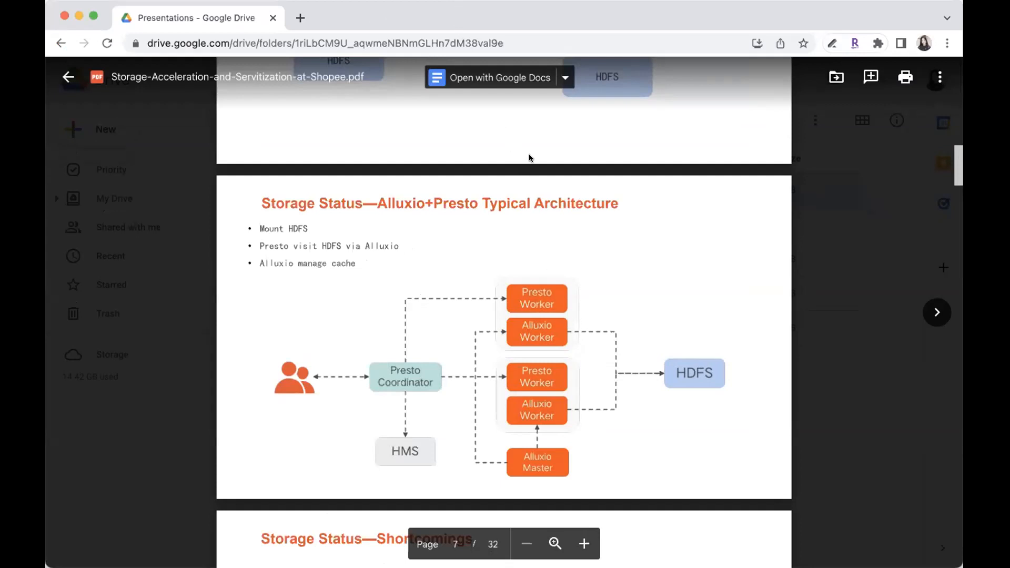
pyautogui.moveTo(548, 161)
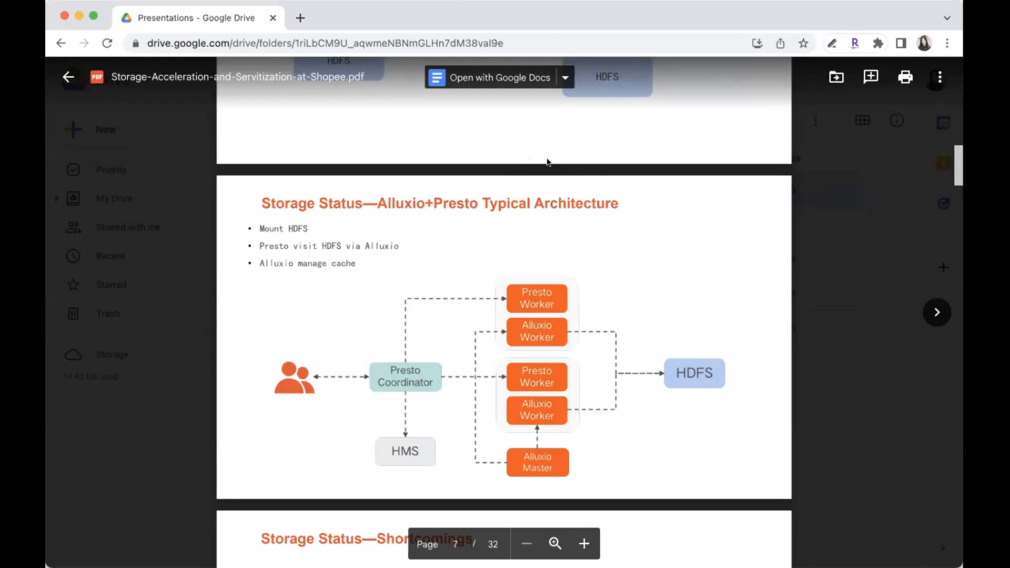
pyautogui.moveTo(499, 69)
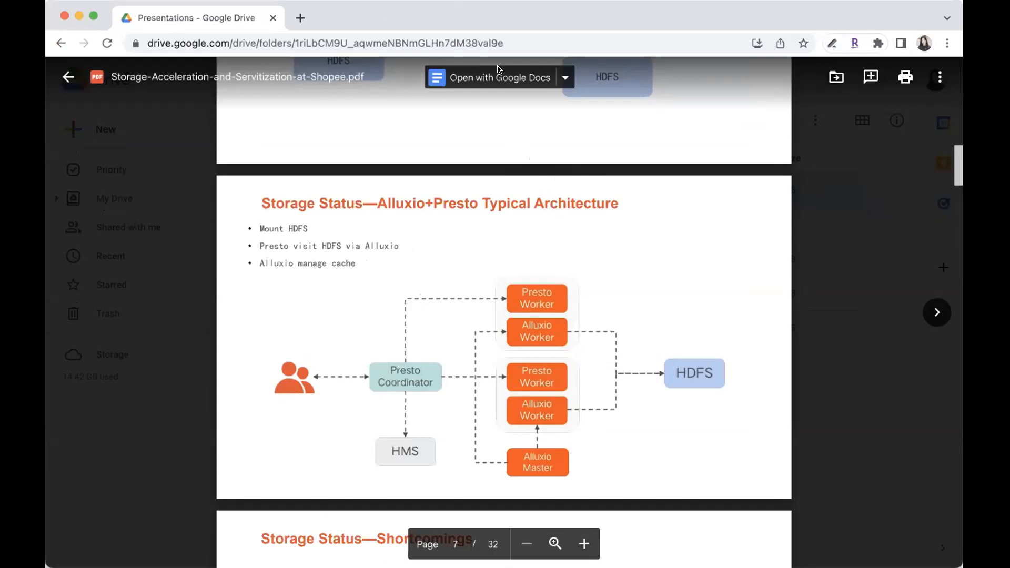
pyautogui.moveTo(385, 12)
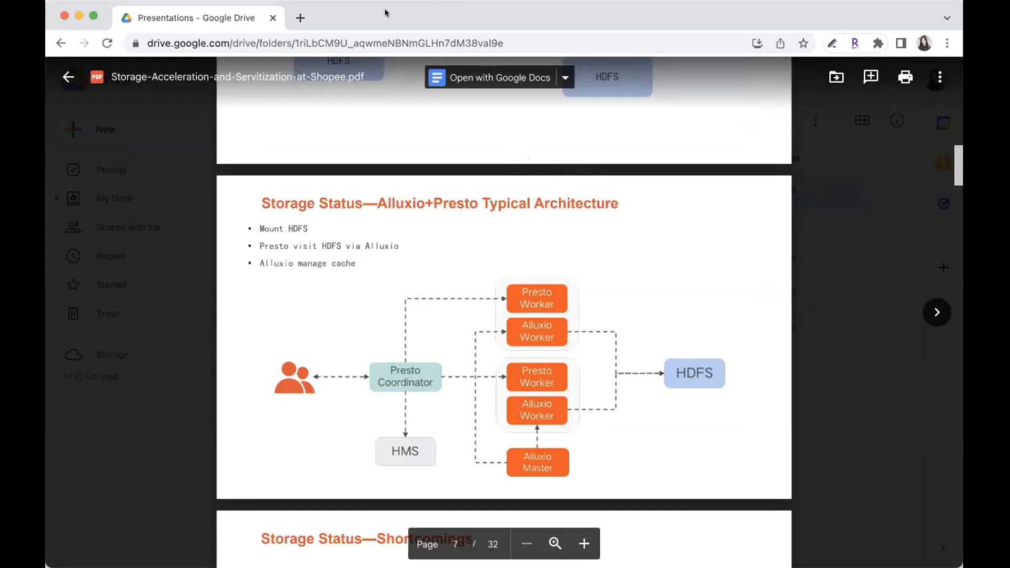
pyautogui.moveTo(385, 84)
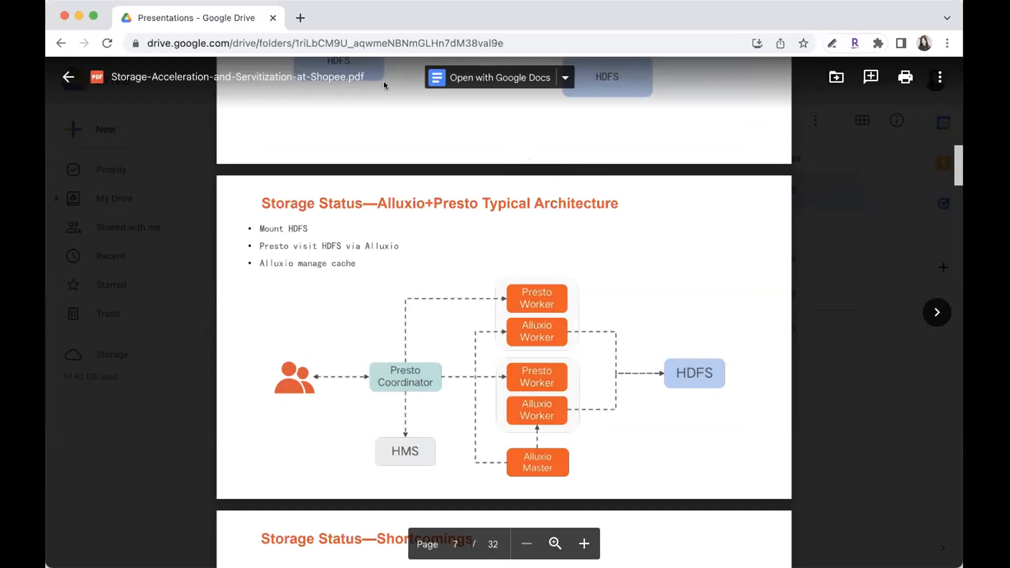
pyautogui.moveTo(473, 112)
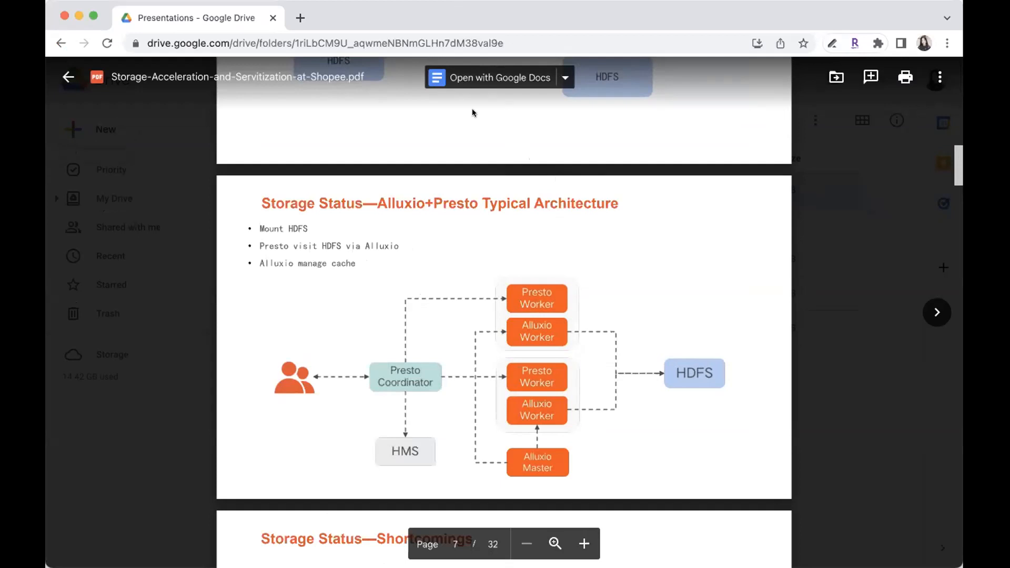
# Close the Shopee PDF preview and return to the Presentations folder.
pyautogui.click(70, 76)
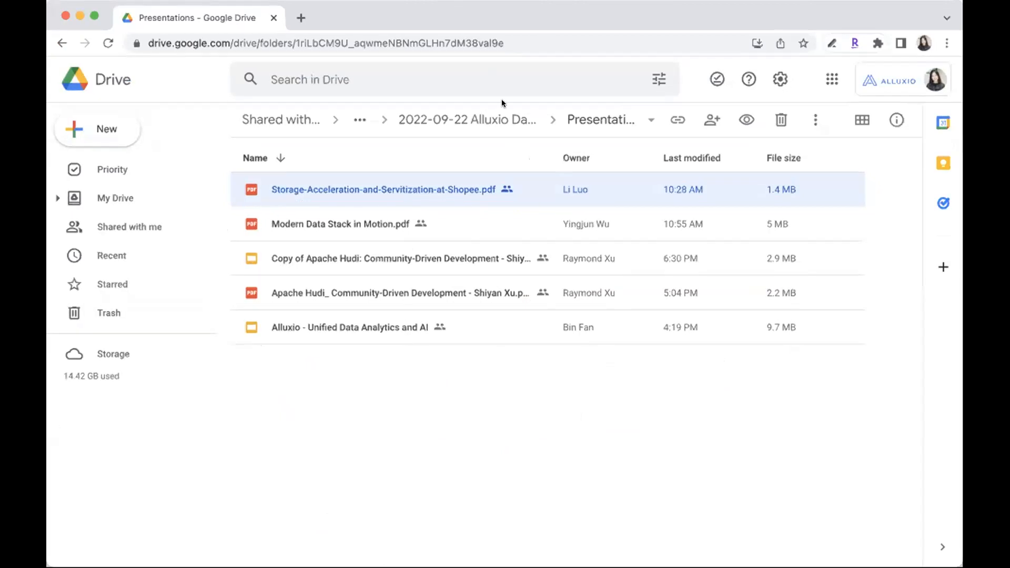
pyautogui.moveTo(317, 191)
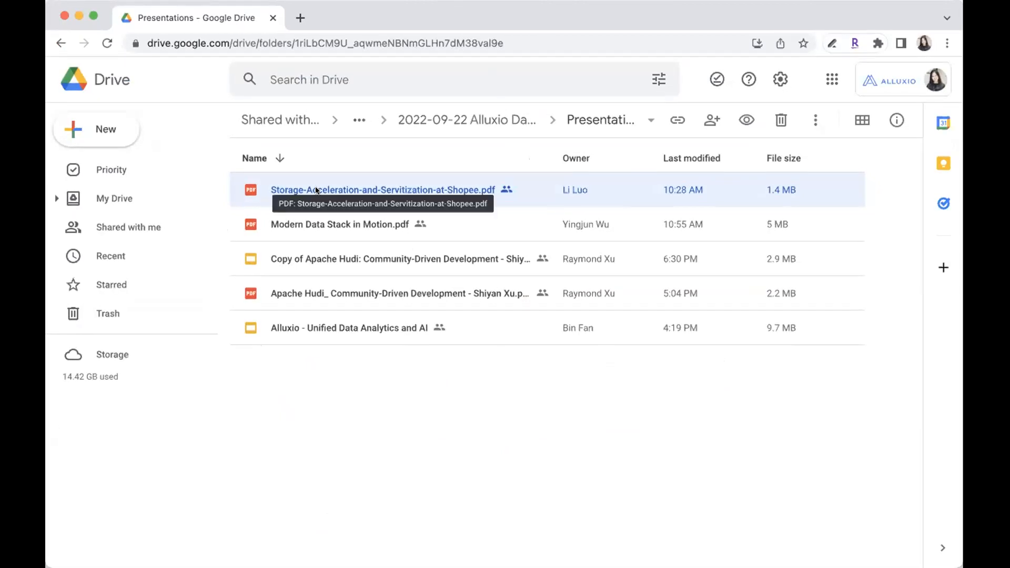
# Reopen Storage-Acceleration-and-Servitization-at-Shopee.pdf and scroll to page 9, the section agenda slide.
pyautogui.doubleClick(380, 190)
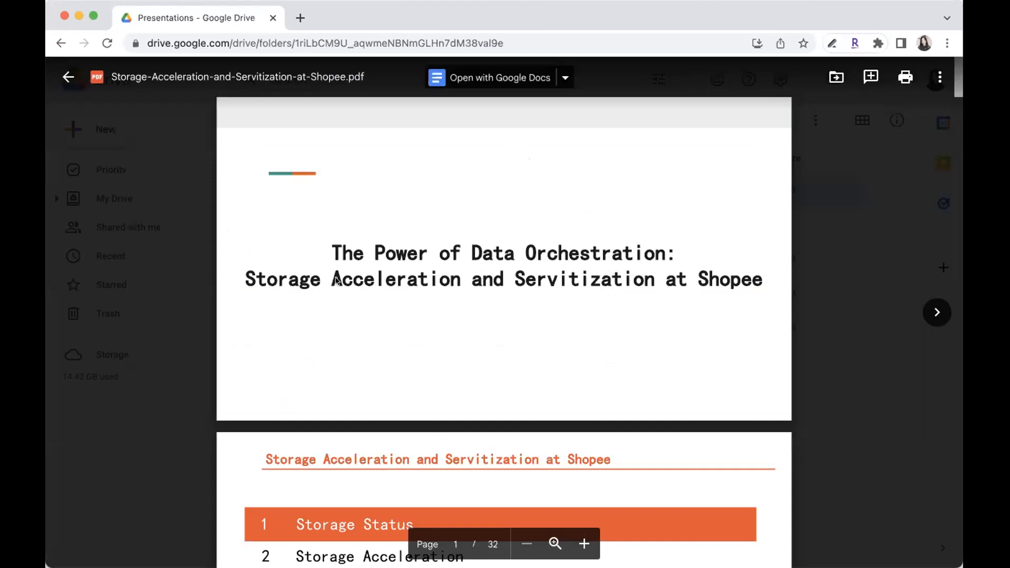
pyautogui.moveTo(375, 102)
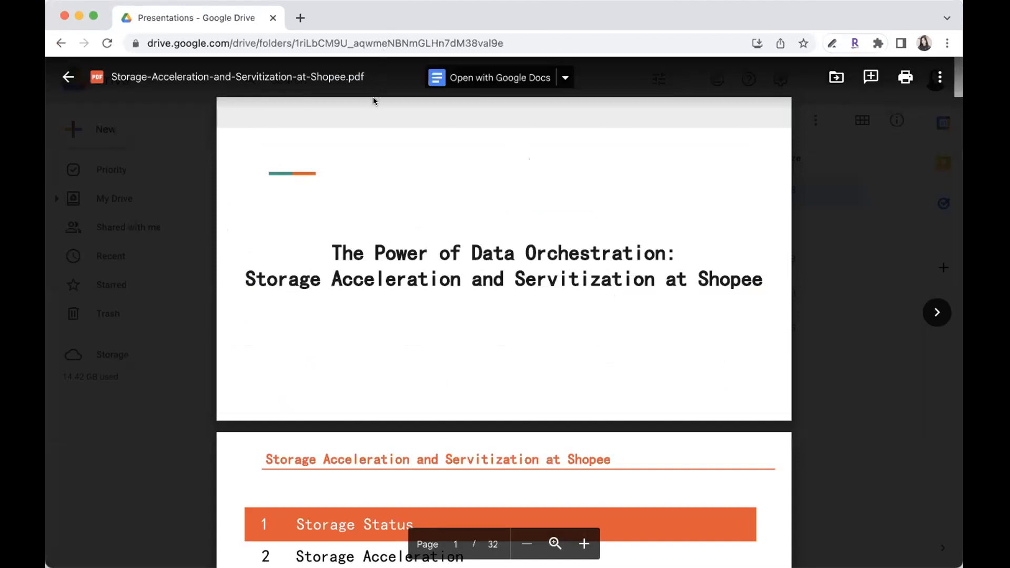
pyautogui.scroll(-3)
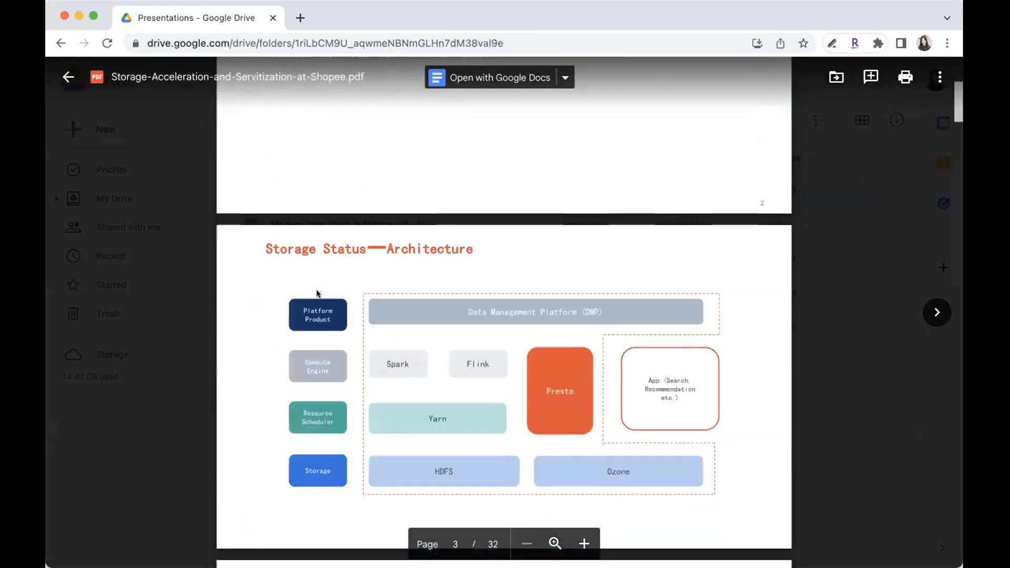
pyautogui.scroll(-3)
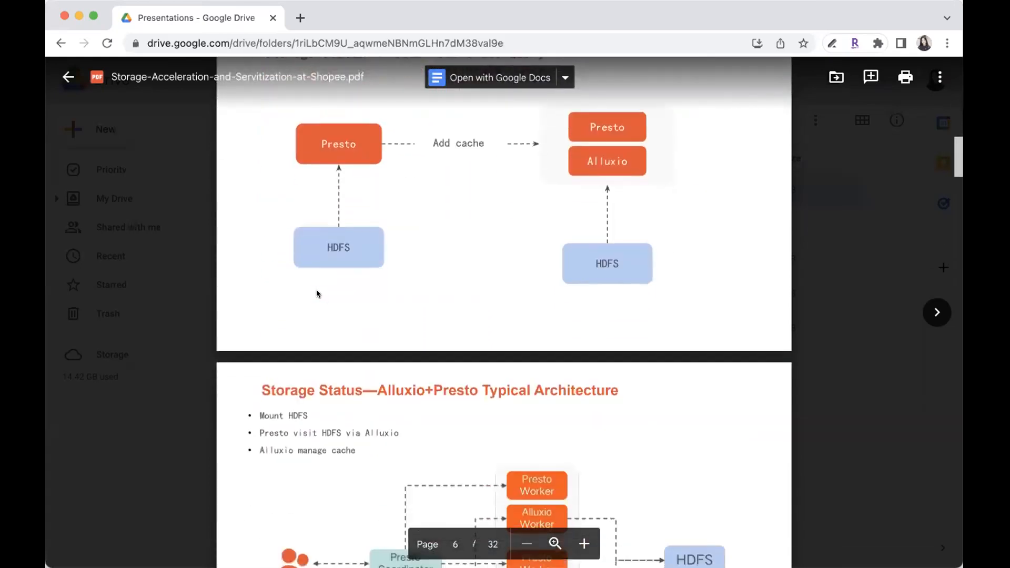
pyautogui.scroll(-3)
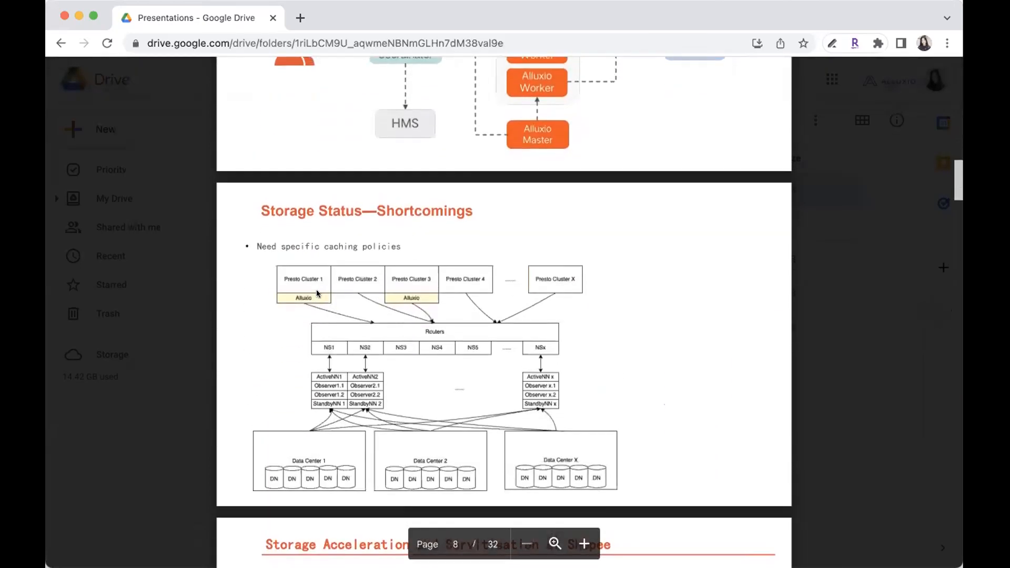
pyautogui.scroll(-3)
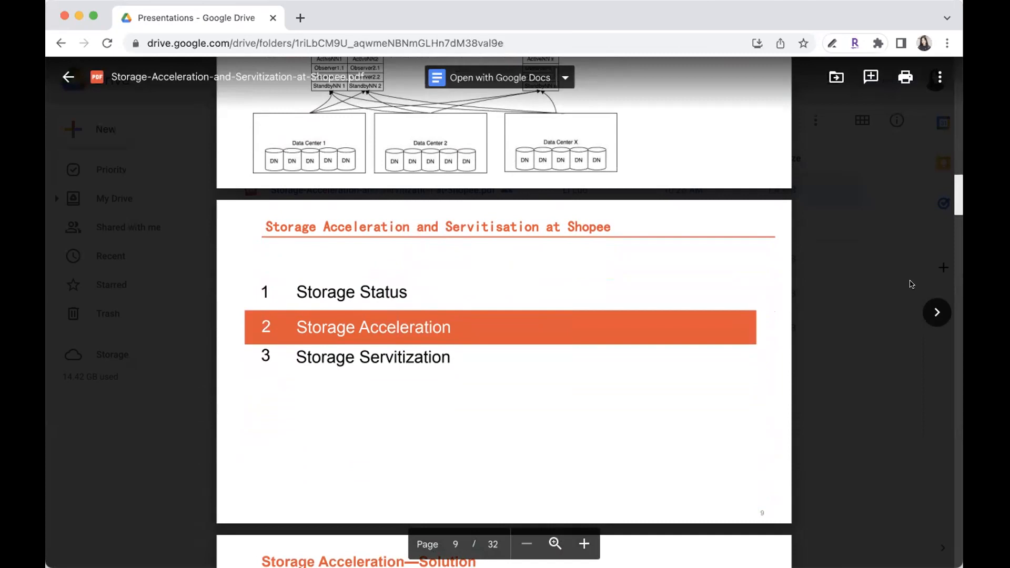
# Scroll to page 10, the Storage Acceleration—Solution slide with its Presto–Alluxio diagram.
pyautogui.scroll(-3)
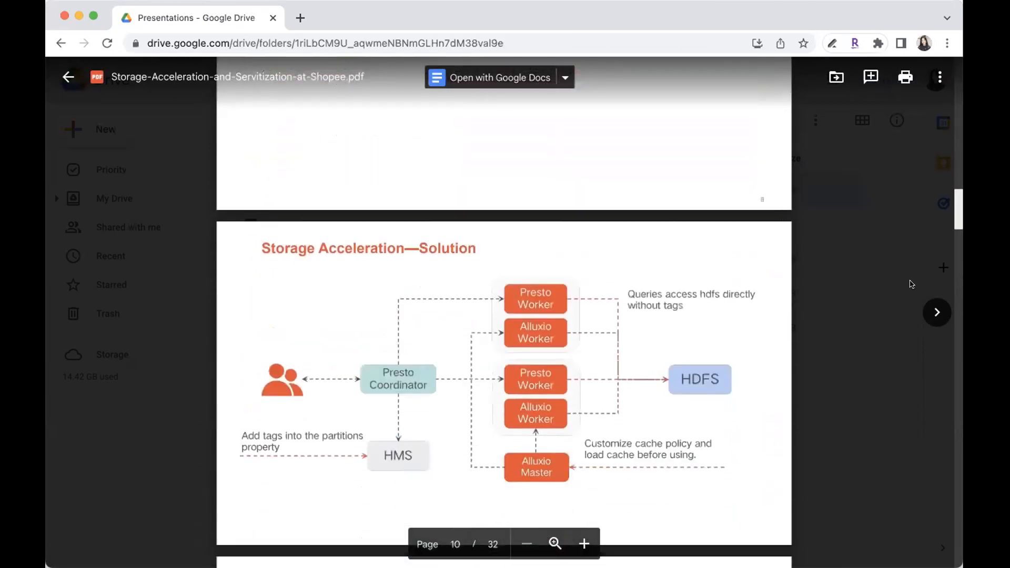
pyautogui.scroll(-3)
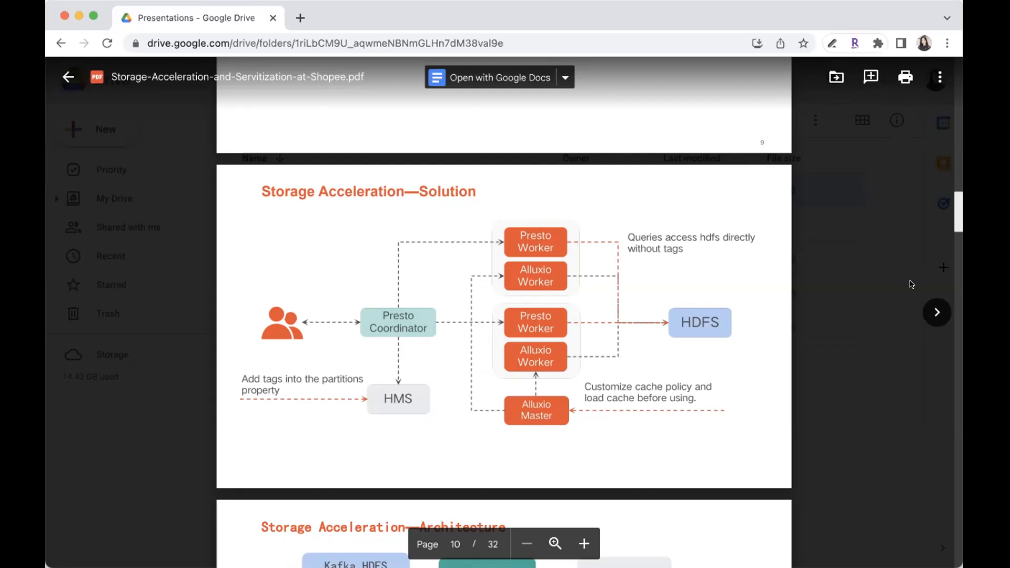
# Scroll to page 11, the Storage Acceleration—Architecture slide with the Cache Manager diagram.
pyautogui.scroll(-3)
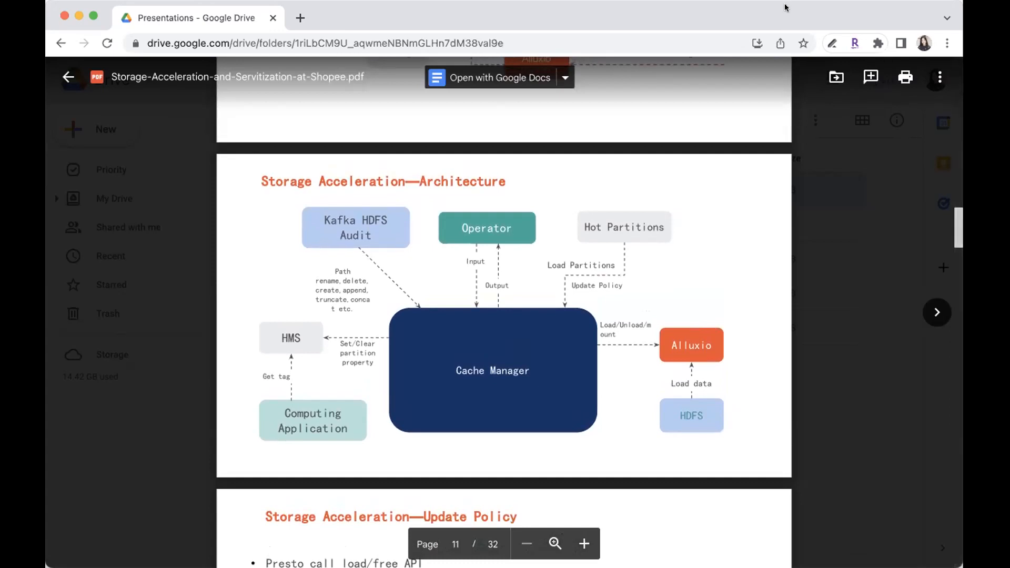
pyautogui.moveTo(492, 5)
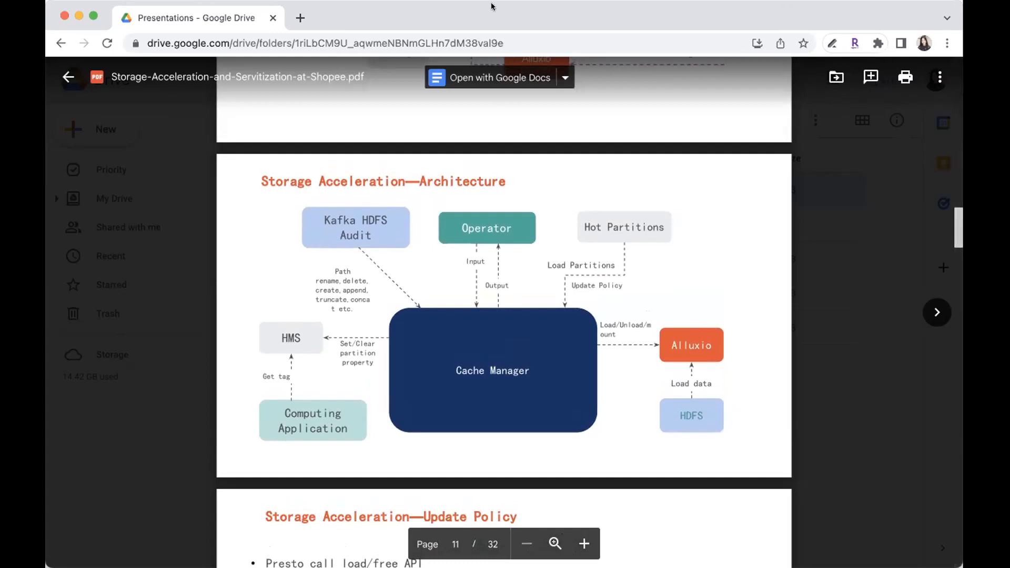
pyautogui.moveTo(846, 206)
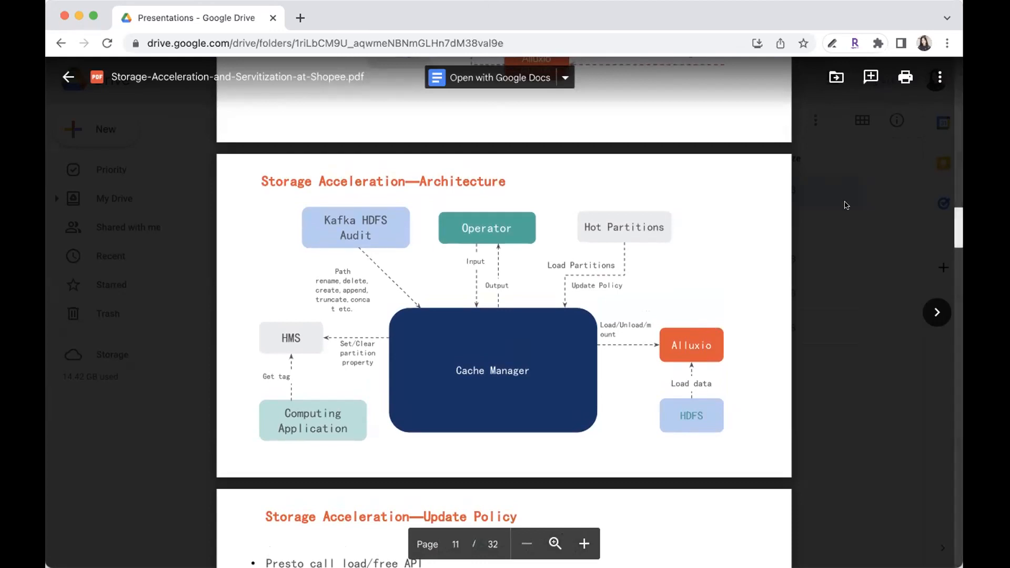
pyautogui.moveTo(930, 478)
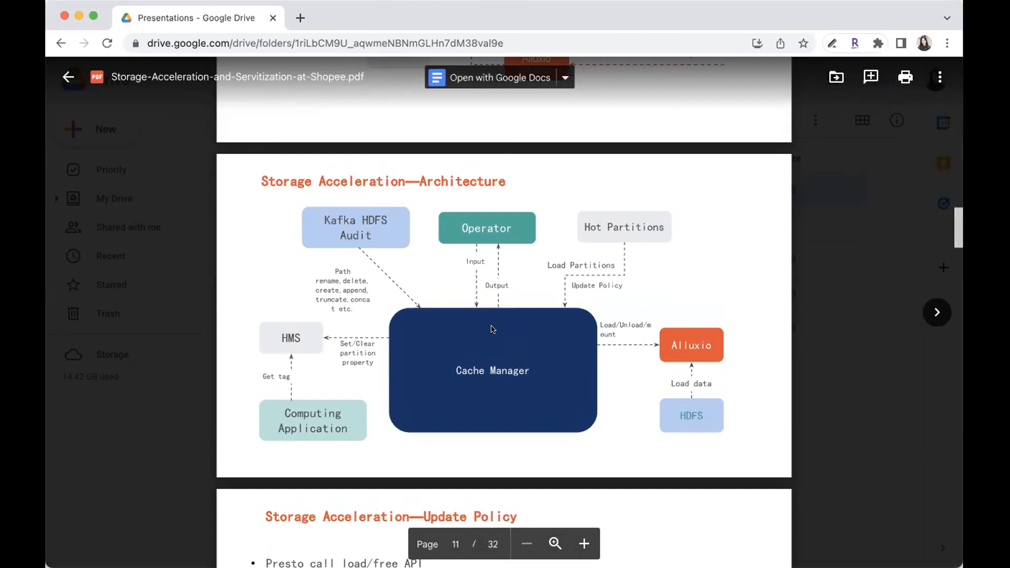
pyautogui.moveTo(491, 341)
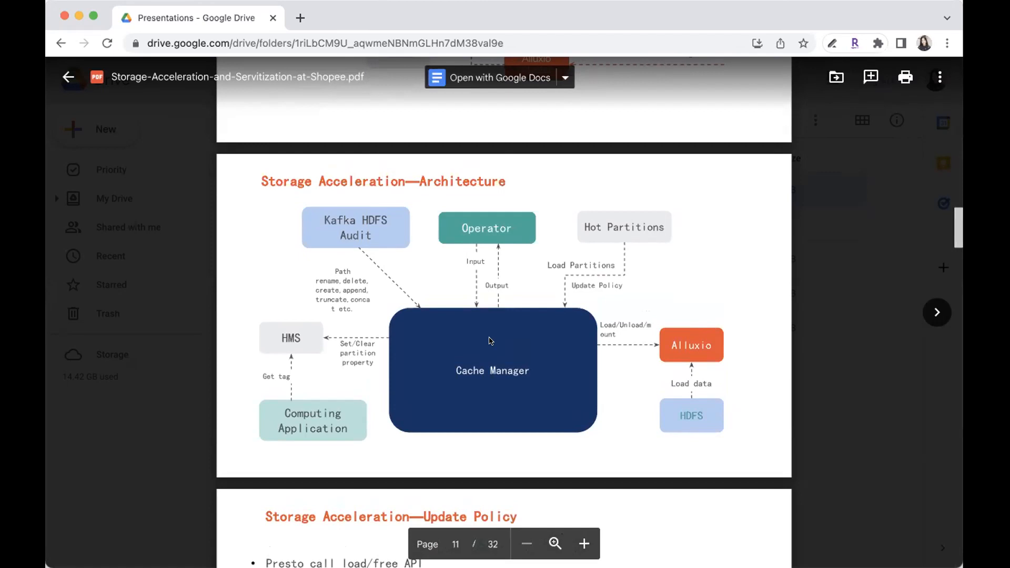
pyautogui.moveTo(488, 322)
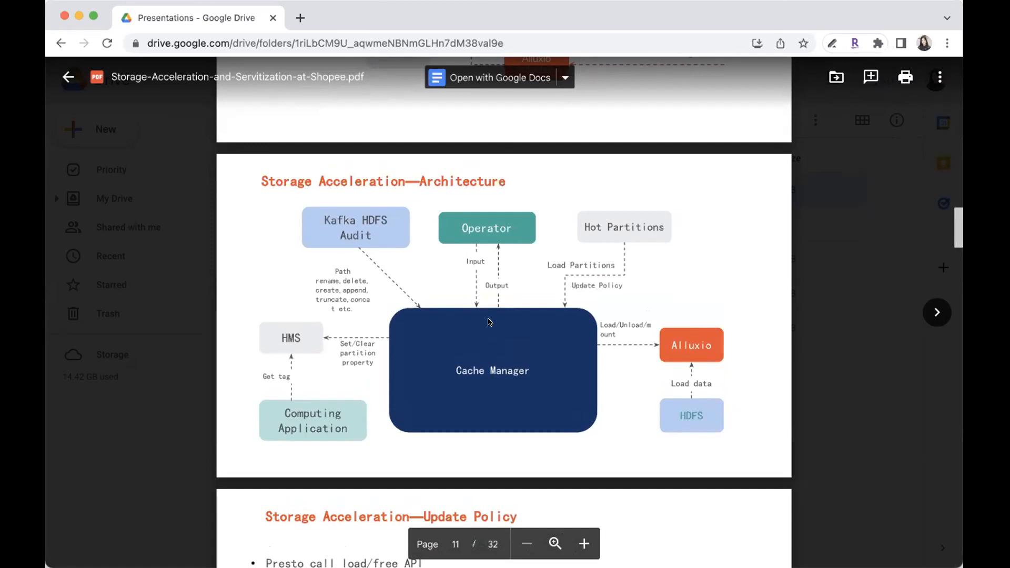
pyautogui.moveTo(383, 80)
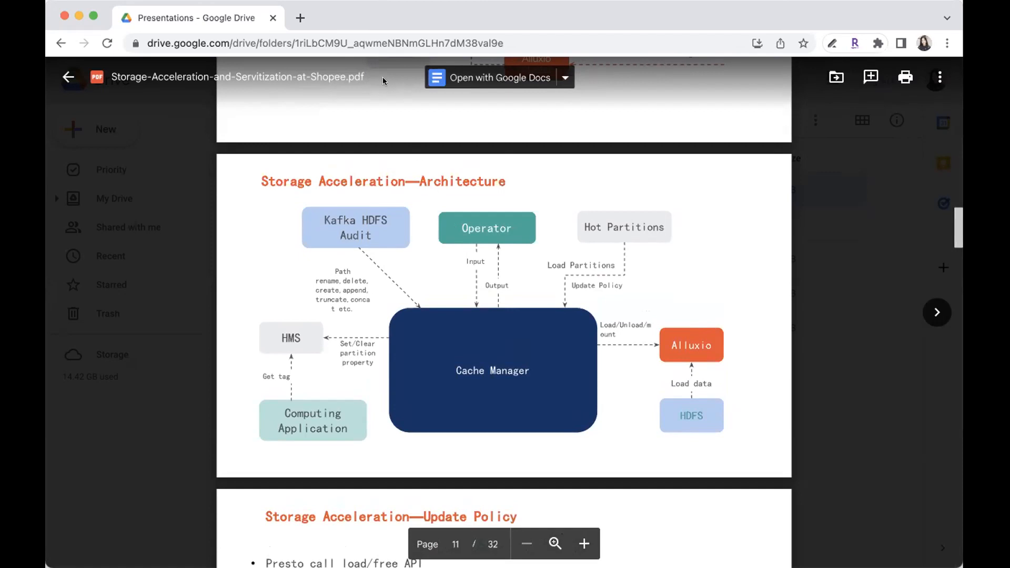
pyautogui.moveTo(846, 172)
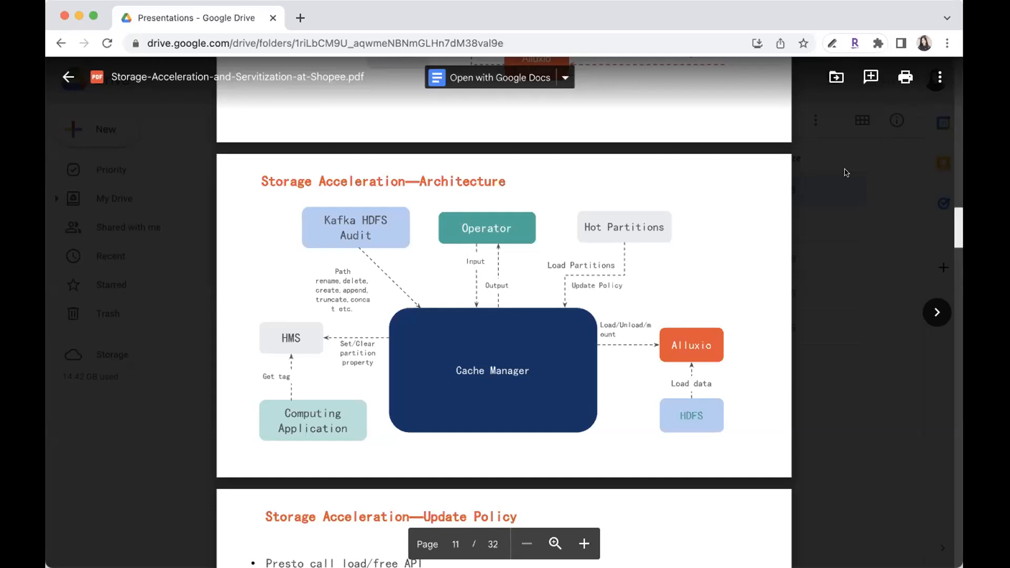
pyautogui.moveTo(870, 415)
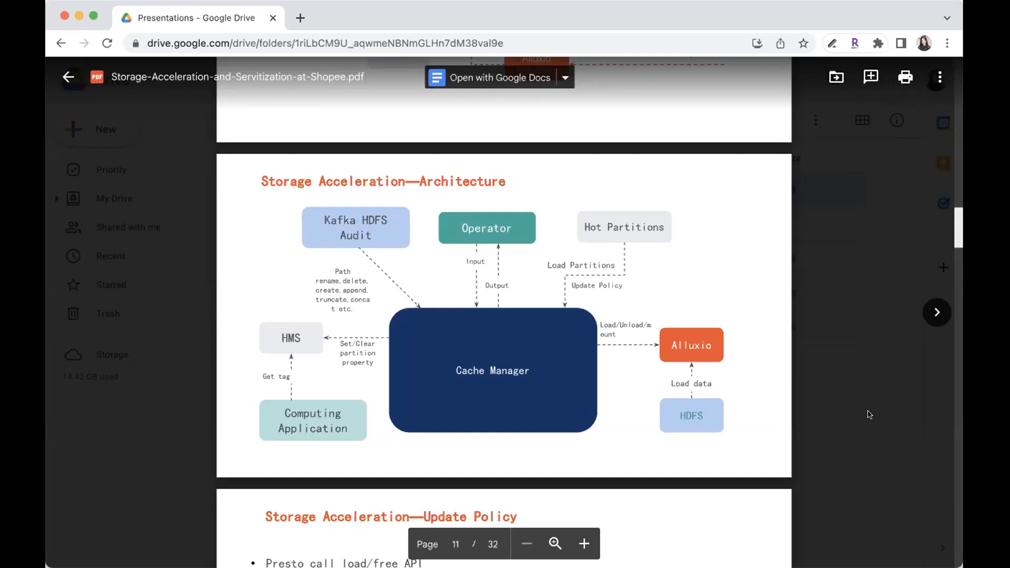
pyautogui.moveTo(926, 512)
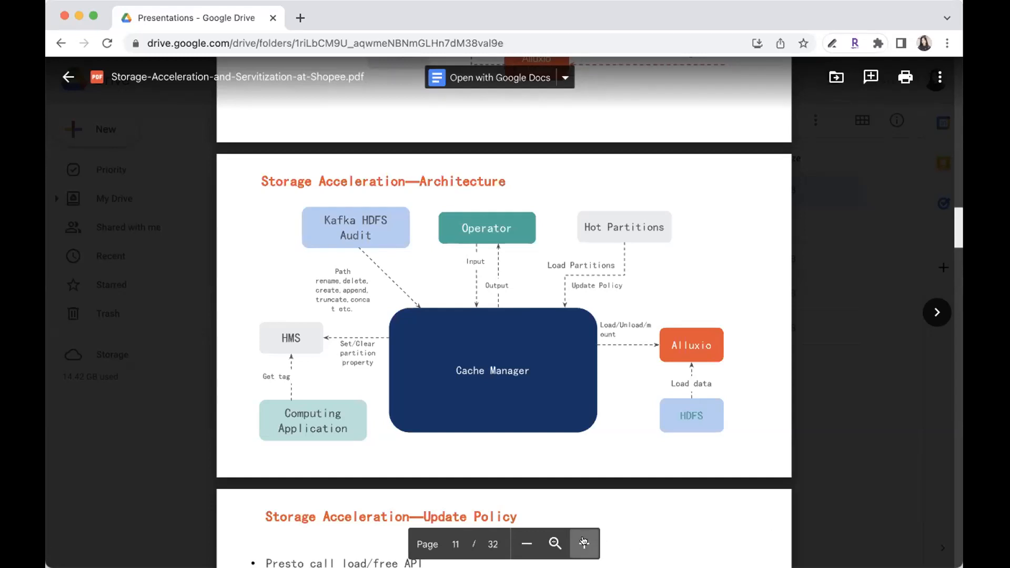
# Zoom in on the slides and continue to page 12, the Storage Acceleration—Update Policy slide.
pyautogui.click(584, 558)
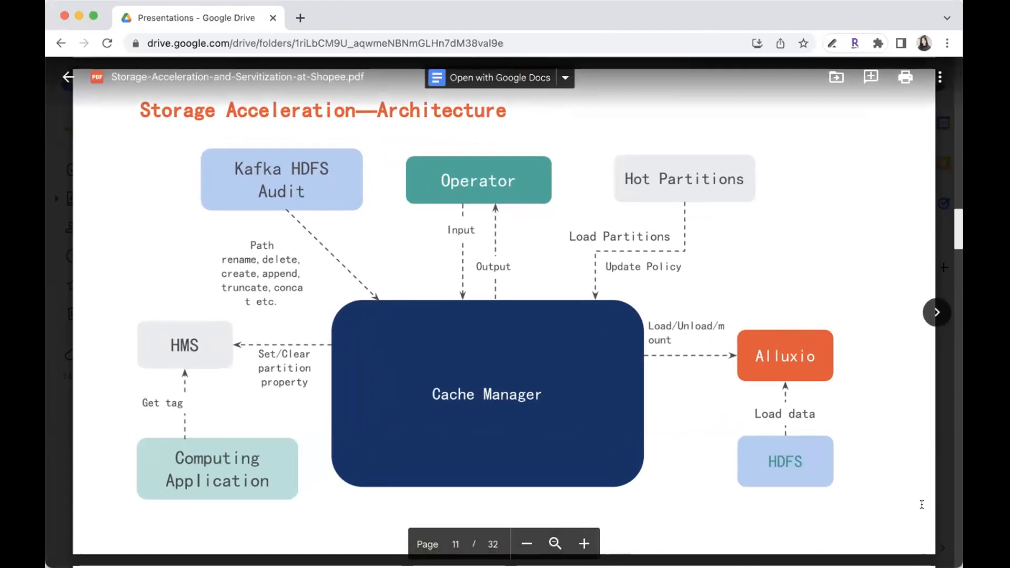
pyautogui.click(938, 311)
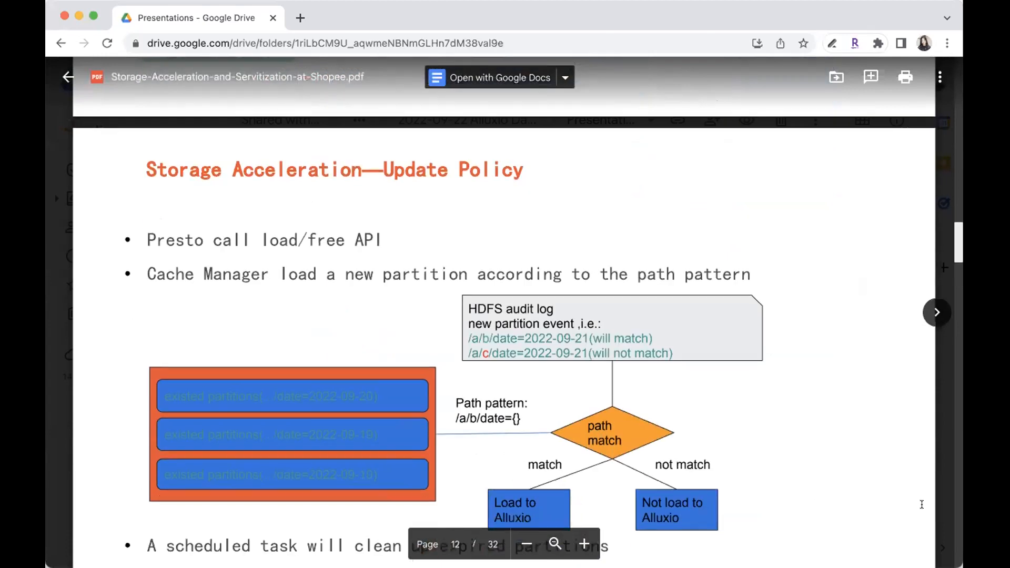
pyautogui.scroll(-3)
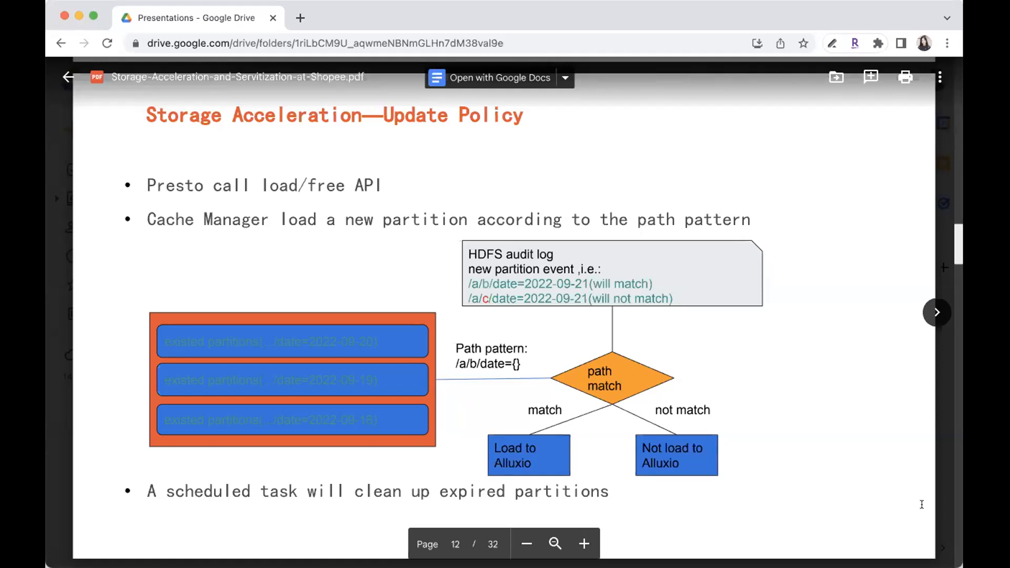
# Advance to page 13, the Storage Acceleration—HMS Tag slide.
pyautogui.click(939, 311)
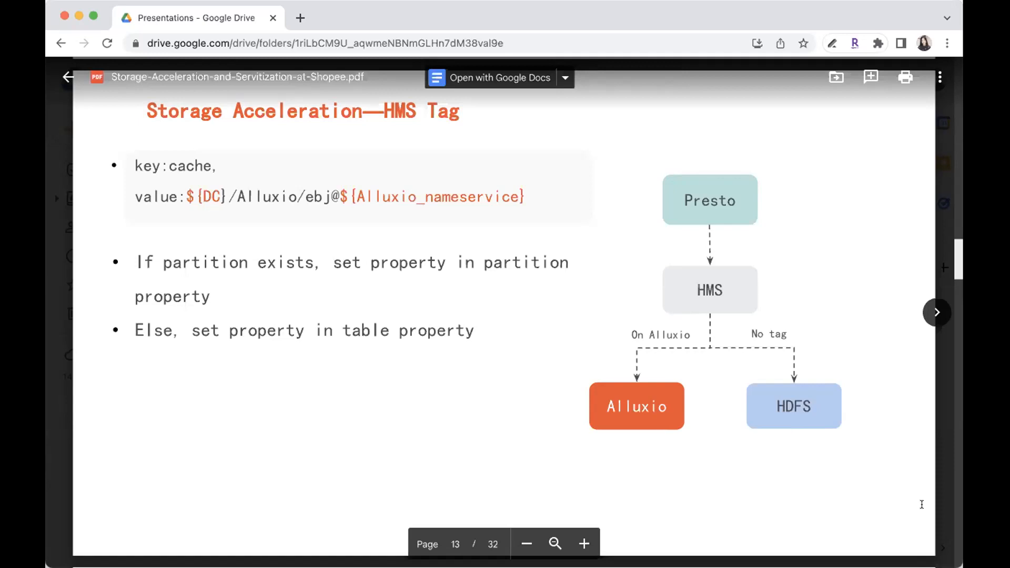
# Scroll to page 15, the Storage Acceleration—Consistency slide with the HDFS audit log flow.
pyautogui.scroll(-3)
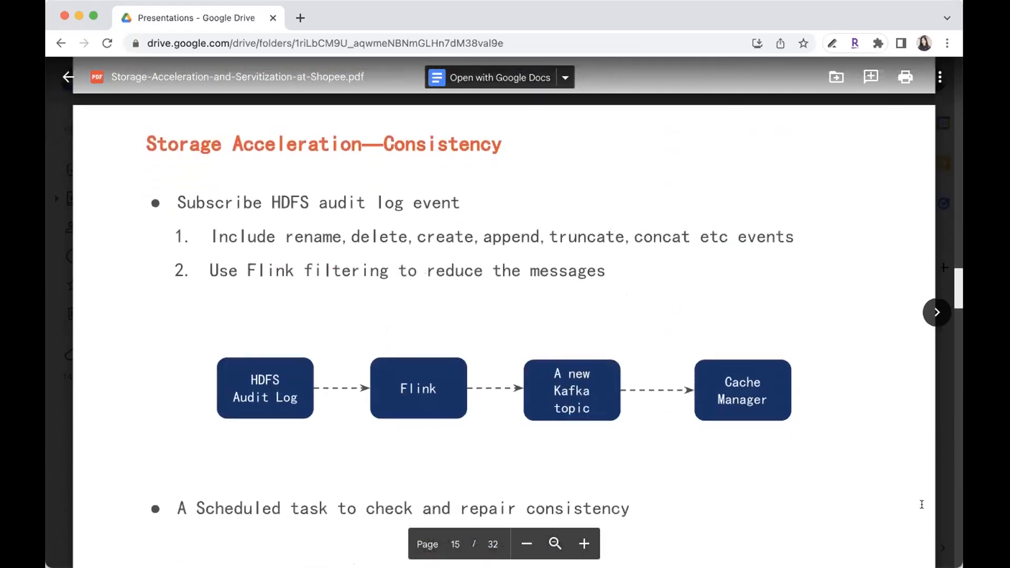
pyautogui.scroll(-3)
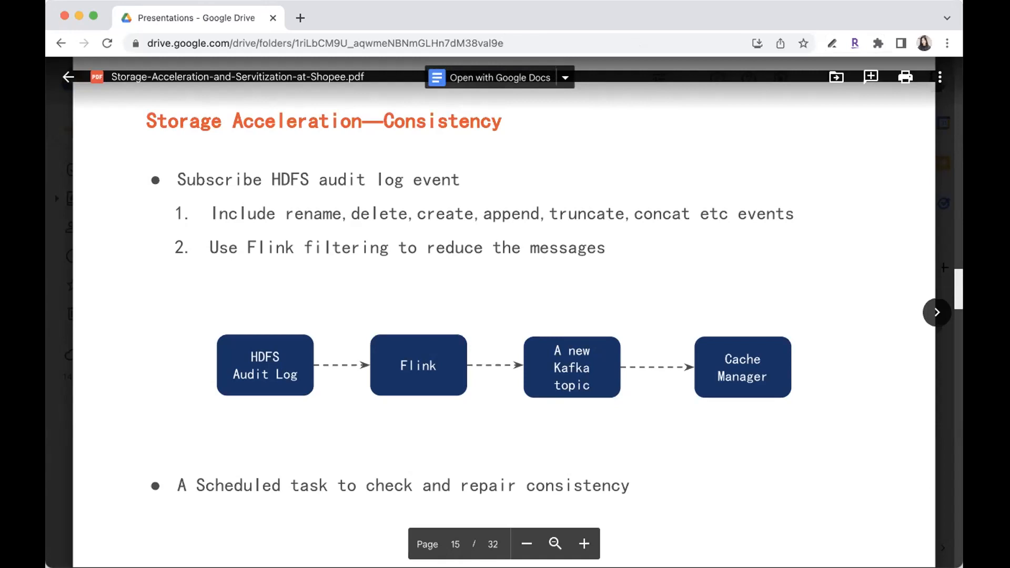
pyautogui.moveTo(903, 501)
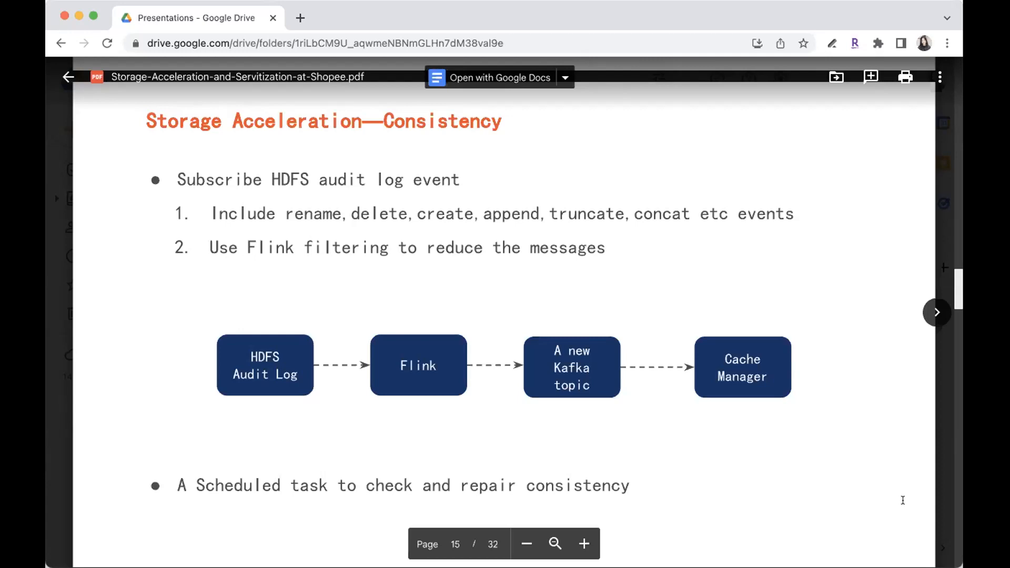
# Advance to page 16, Storage Acceleration—Perf Effect, and on toward the Storage Servitization—Status slide.
pyautogui.click(938, 311)
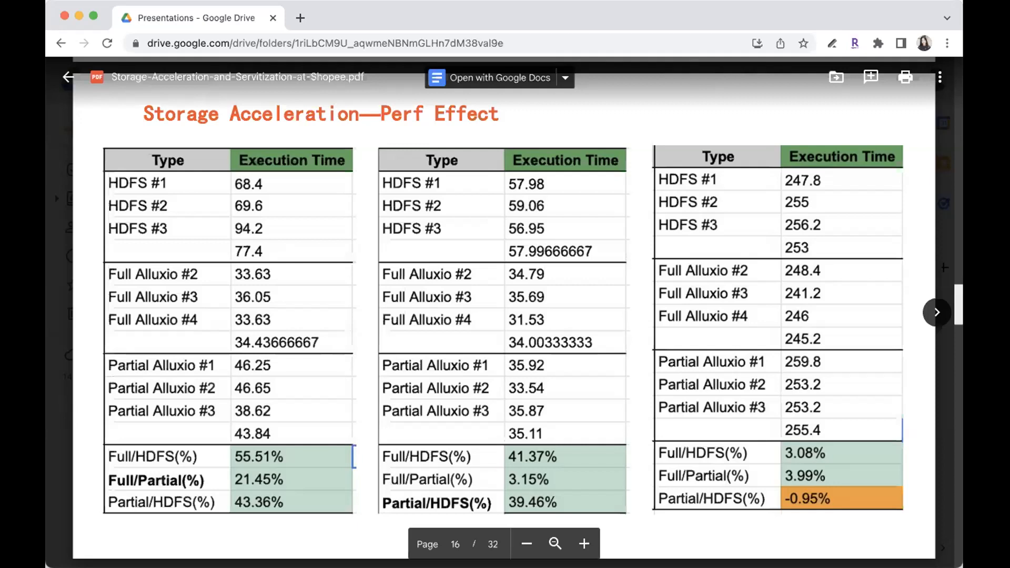
pyautogui.scroll(-3)
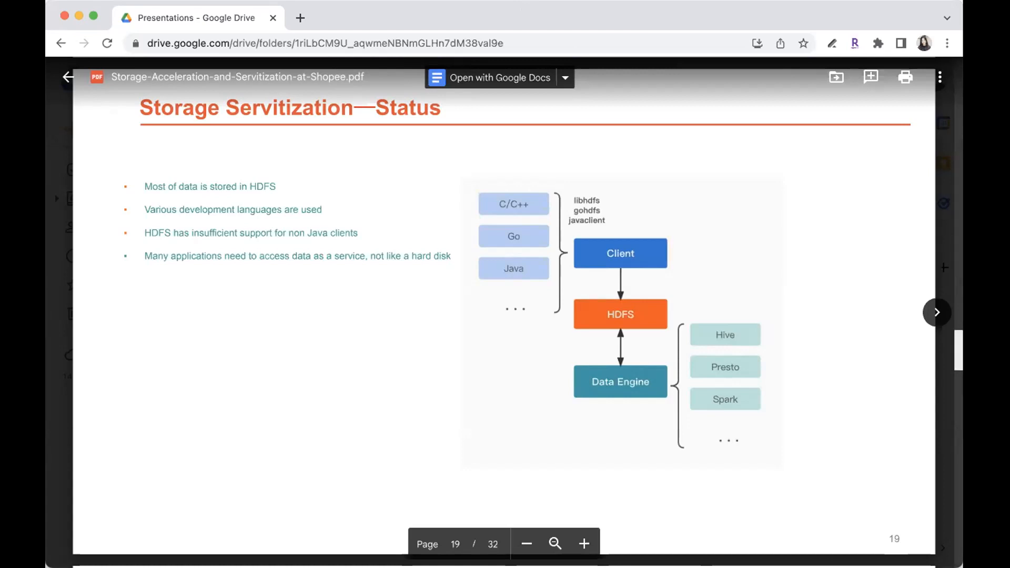
pyautogui.moveTo(959, 466)
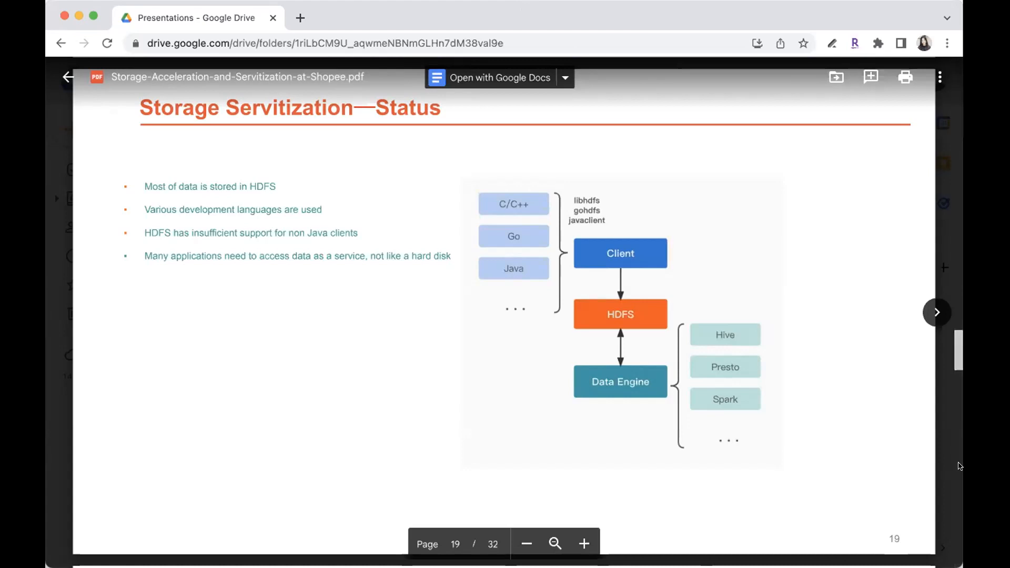
pyautogui.moveTo(599, 16)
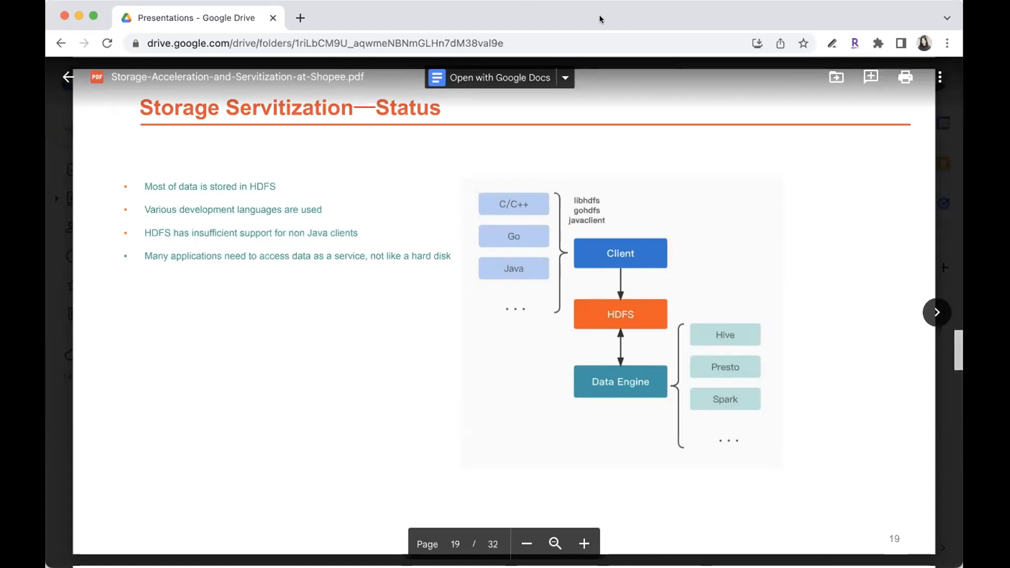
pyautogui.moveTo(906, 206)
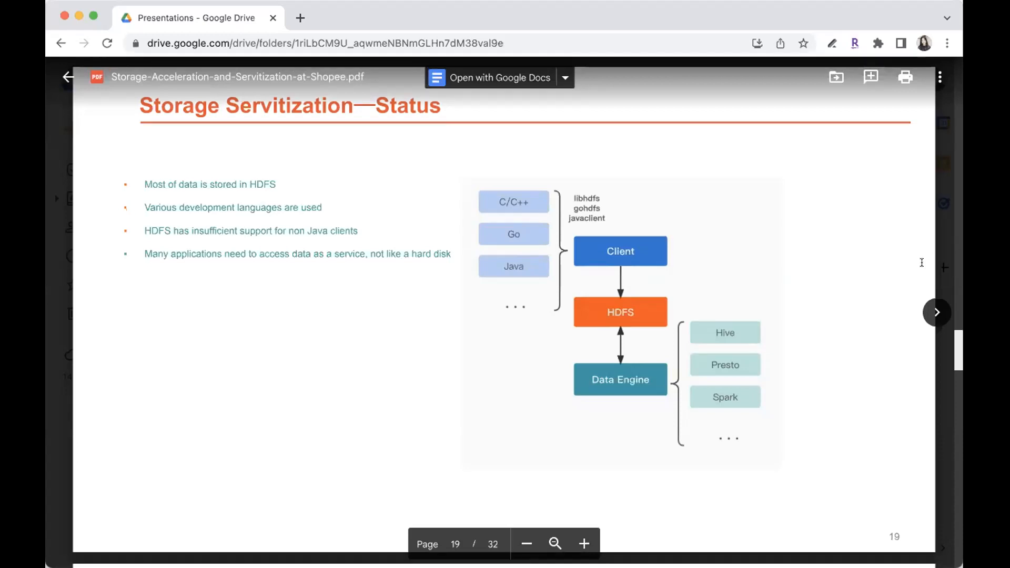
# Advance through the S3 concept slides on pages 20–22 to page 23, the Alluxio Proxy for S3 mapping slide.
pyautogui.click(938, 311)
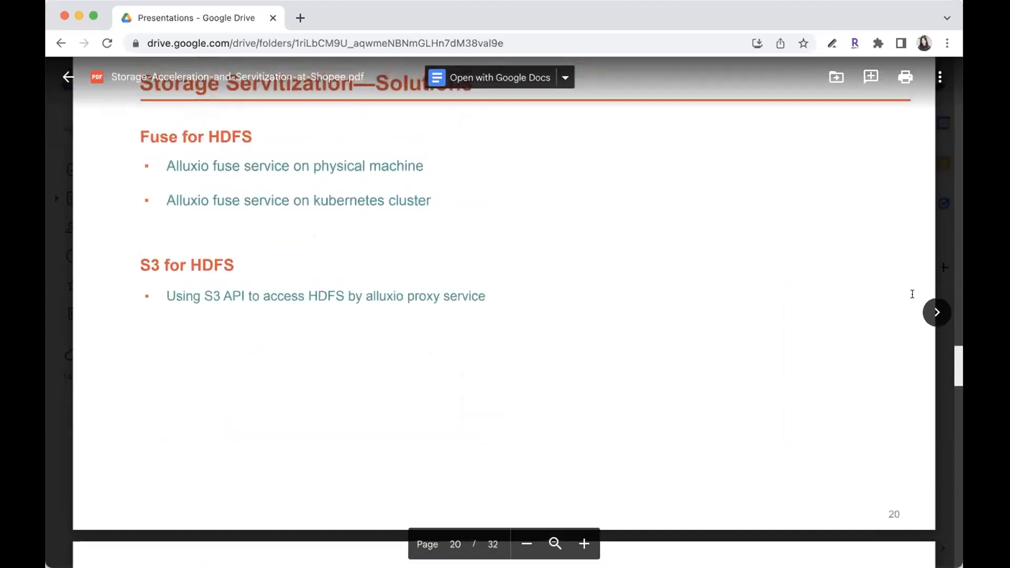
pyautogui.click(939, 312)
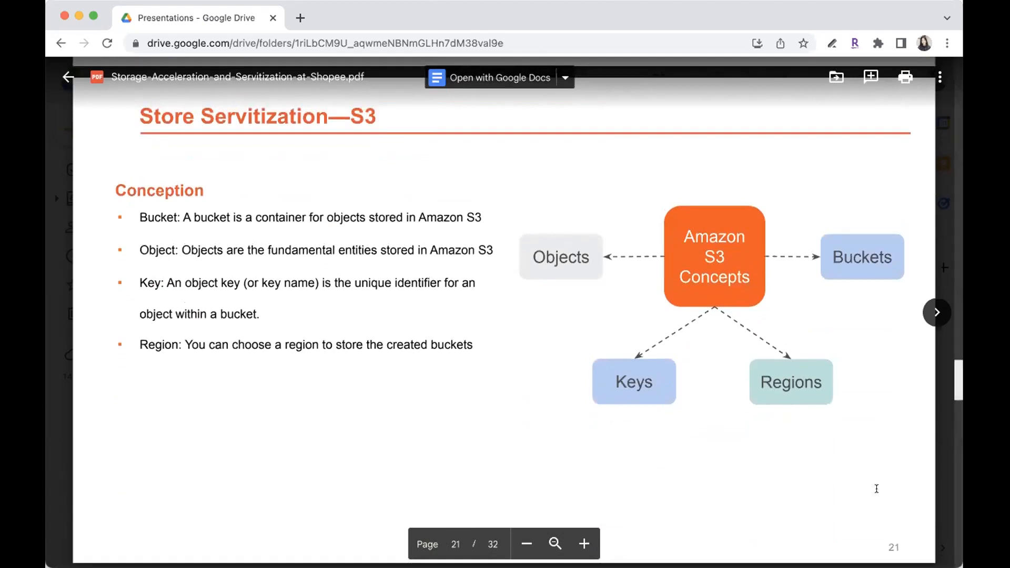
pyautogui.scroll(-3)
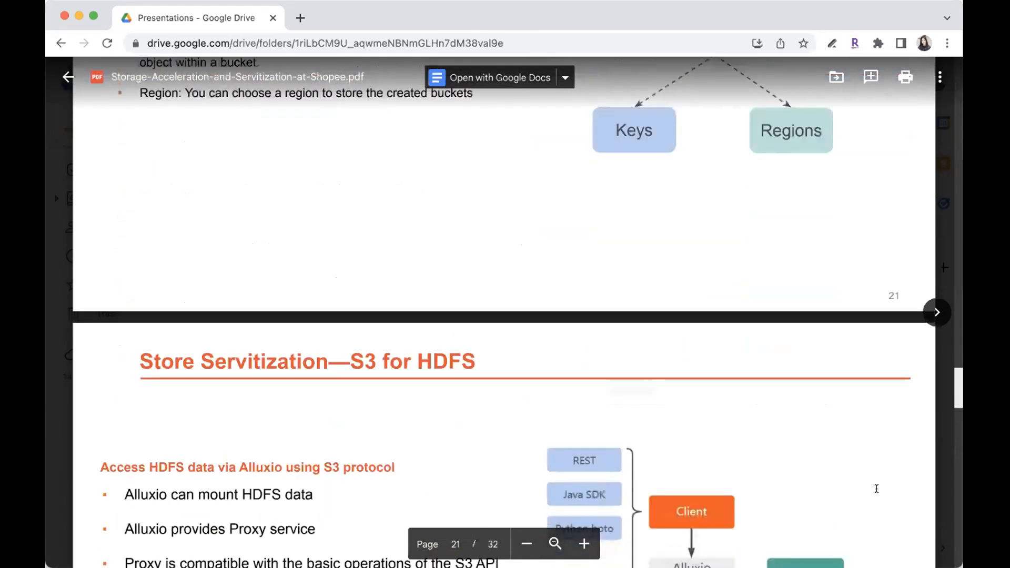
pyautogui.scroll(-3)
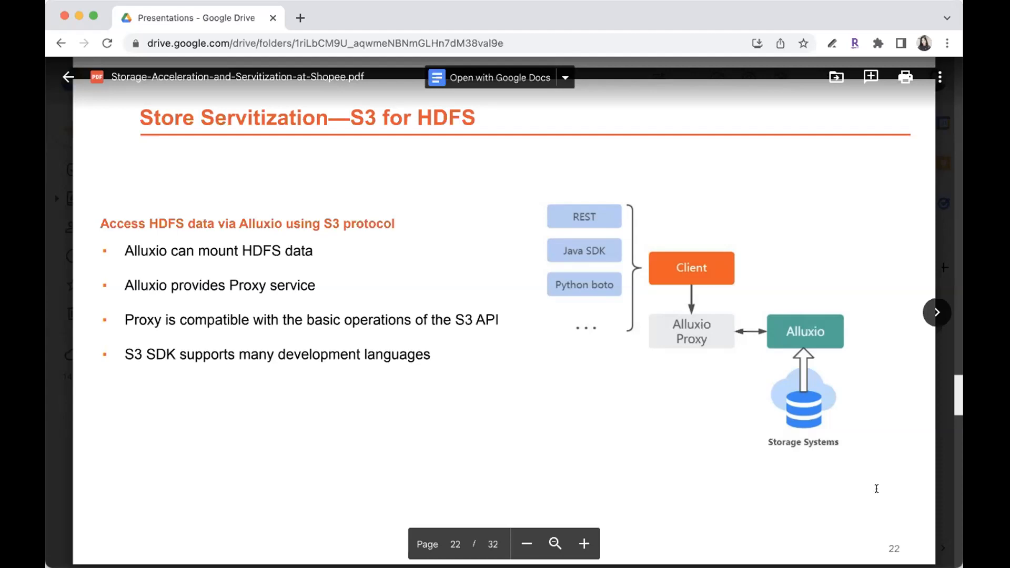
pyautogui.scroll(-3)
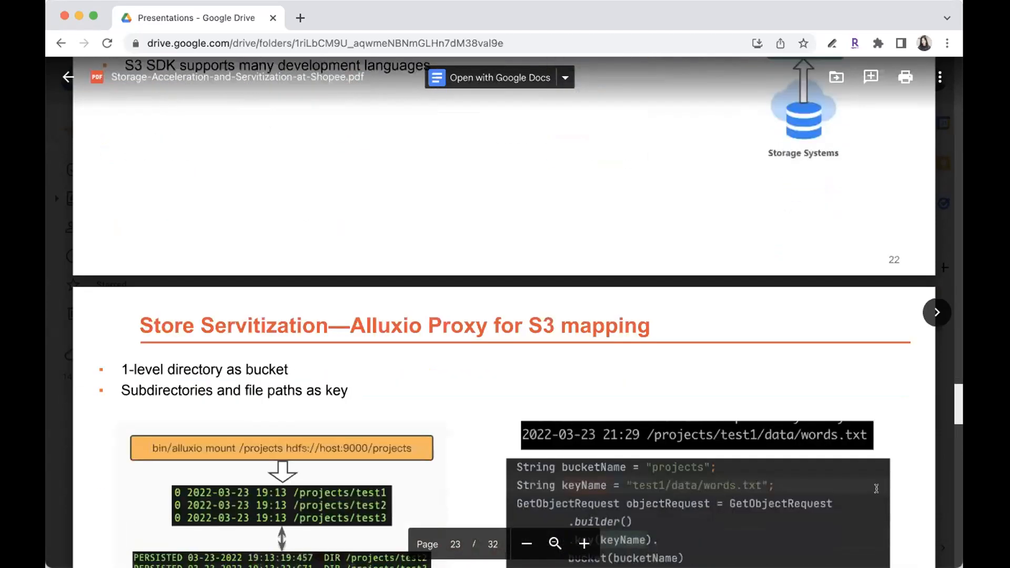
pyautogui.scroll(-3)
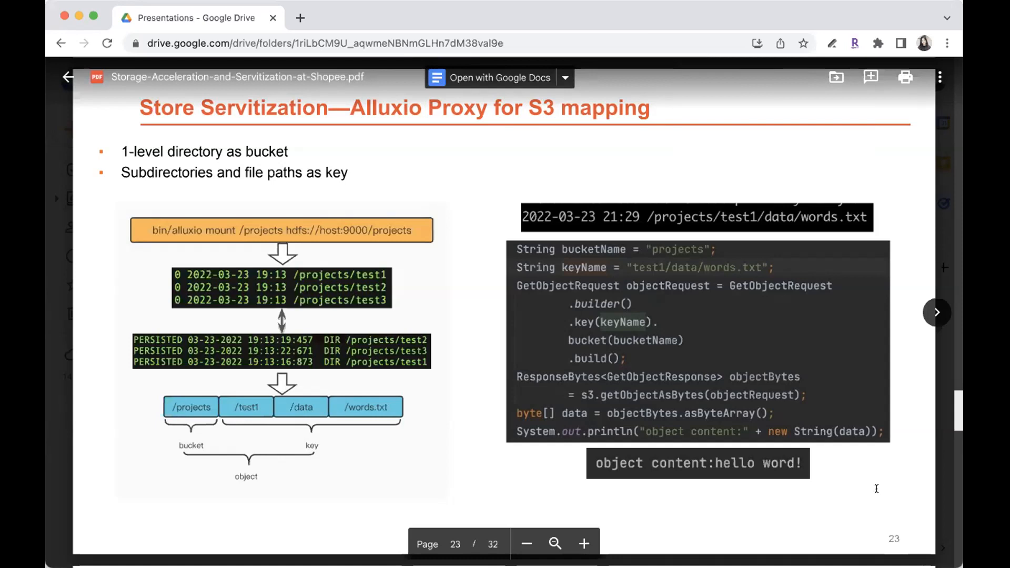
pyautogui.moveTo(858, 450)
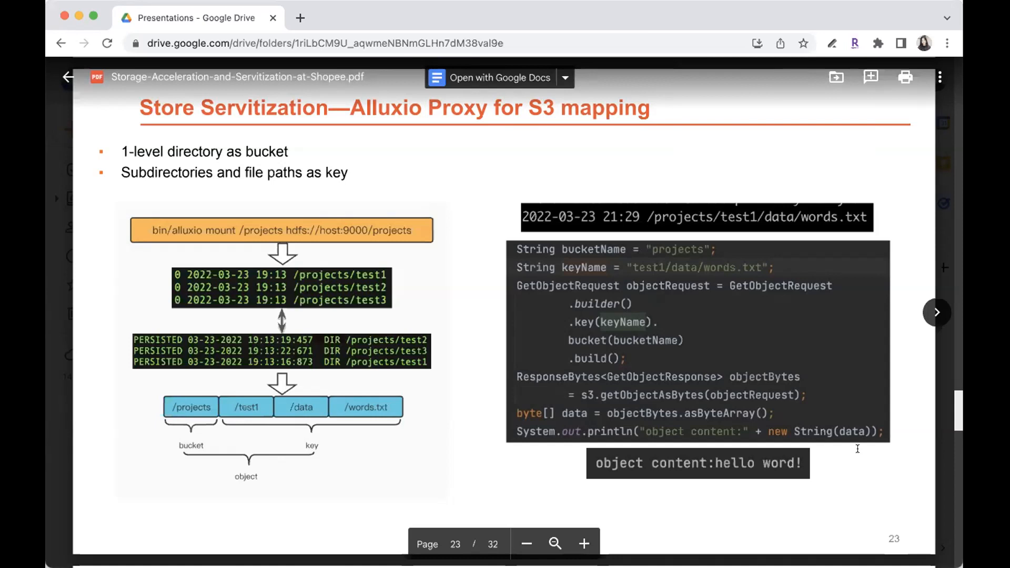
# Scroll the PDF preview down to page 24, the Proxy Authentication slide.
pyautogui.scroll(-3)
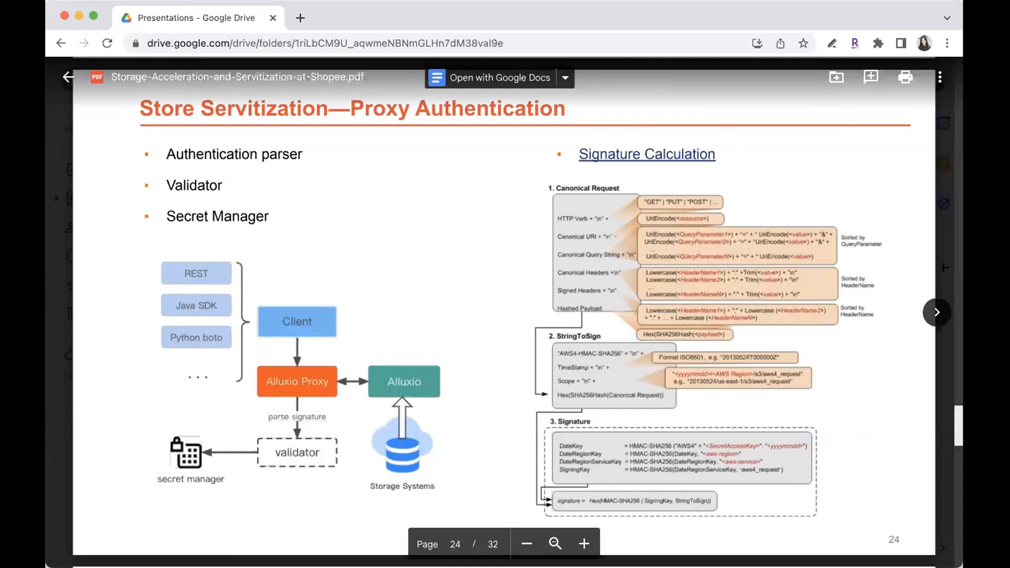
pyautogui.moveTo(914, 472)
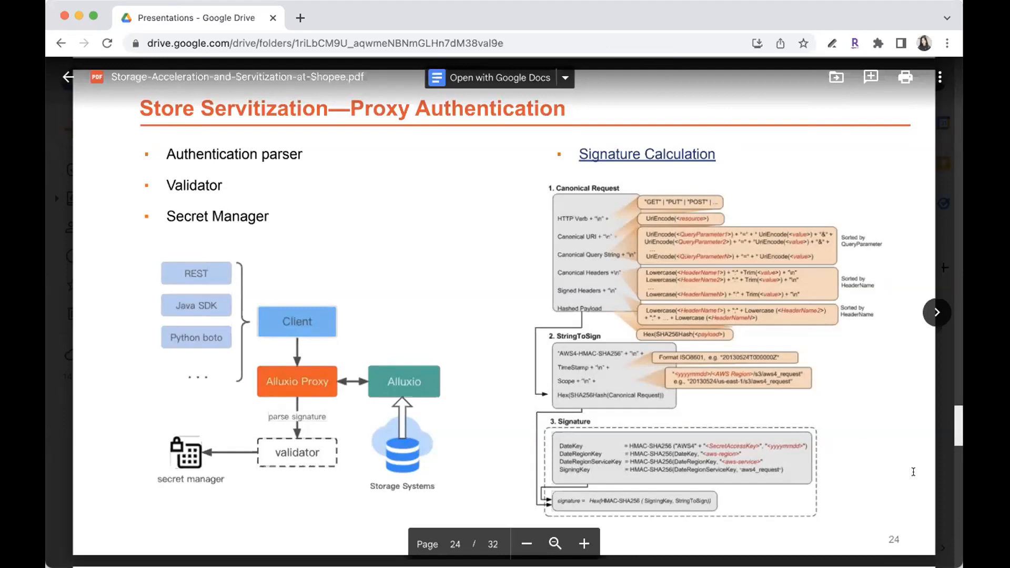
# Scroll down until page 25, the Service Architecture slide, fills the viewer.
pyautogui.scroll(-3)
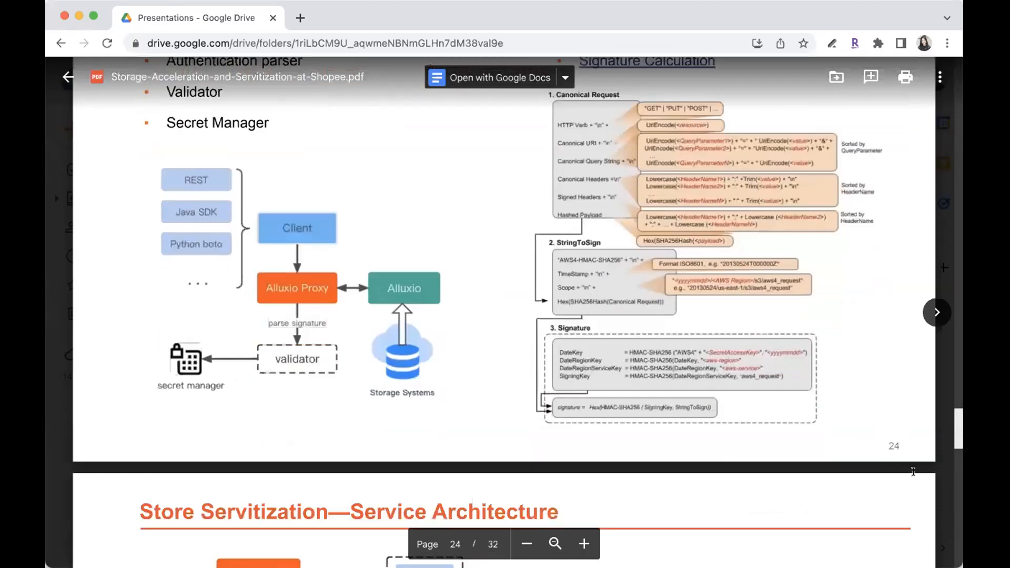
pyautogui.scroll(-3)
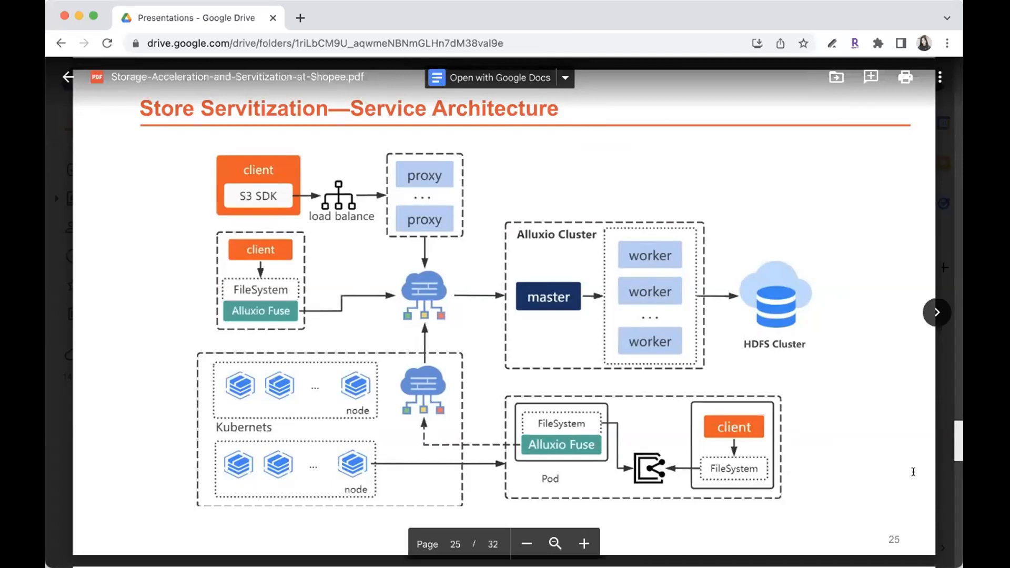
# Scroll down to page 26, the Community contribution slide listing 12 merged PRs.
pyautogui.scroll(-3)
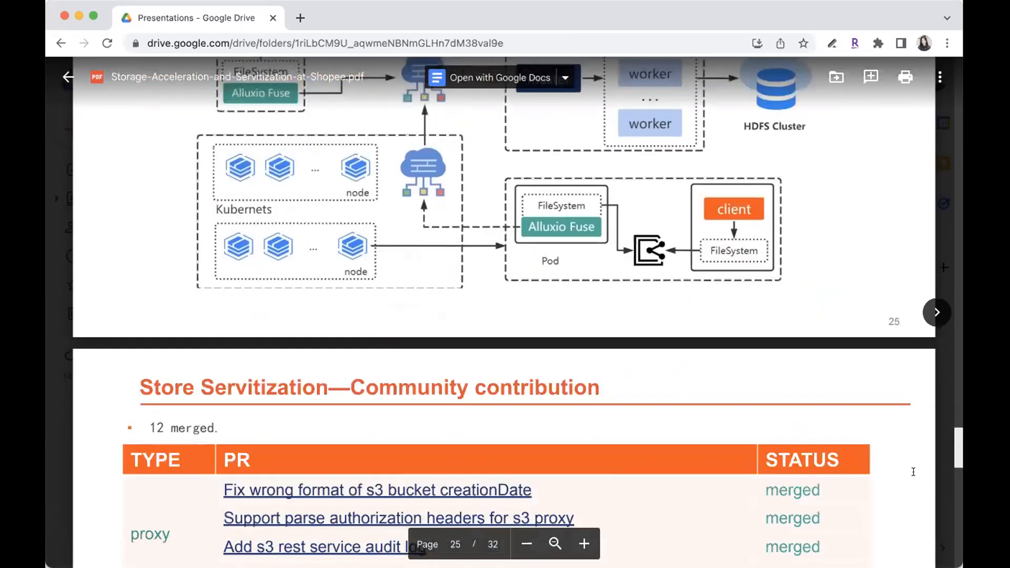
pyautogui.scroll(-3)
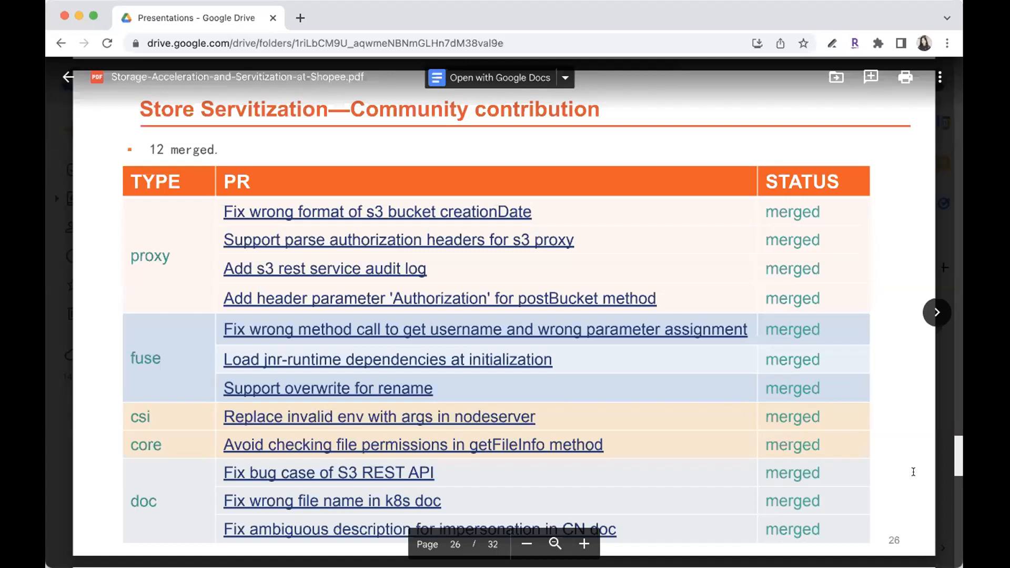
pyautogui.moveTo(905, 472)
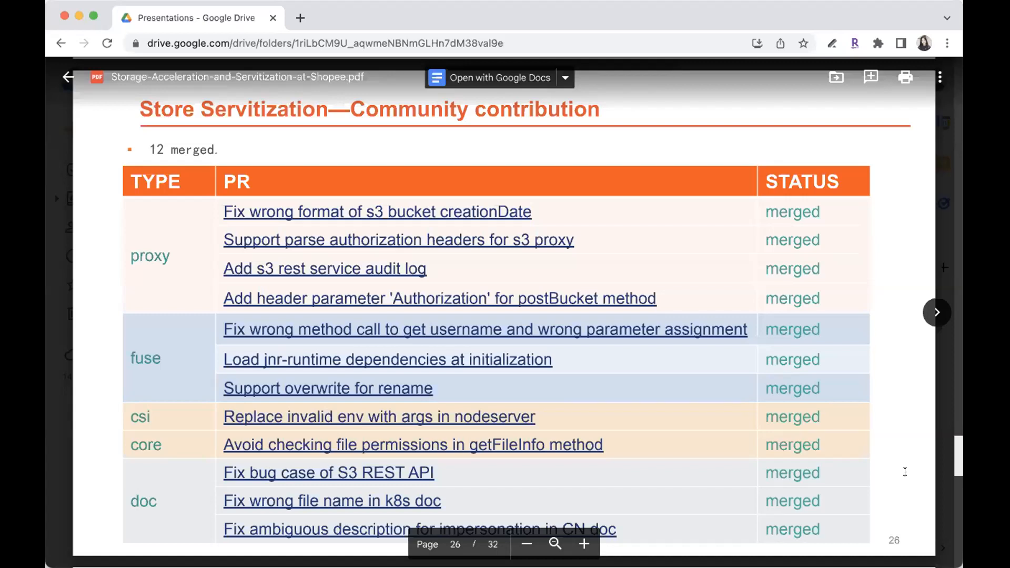
pyautogui.moveTo(902, 482)
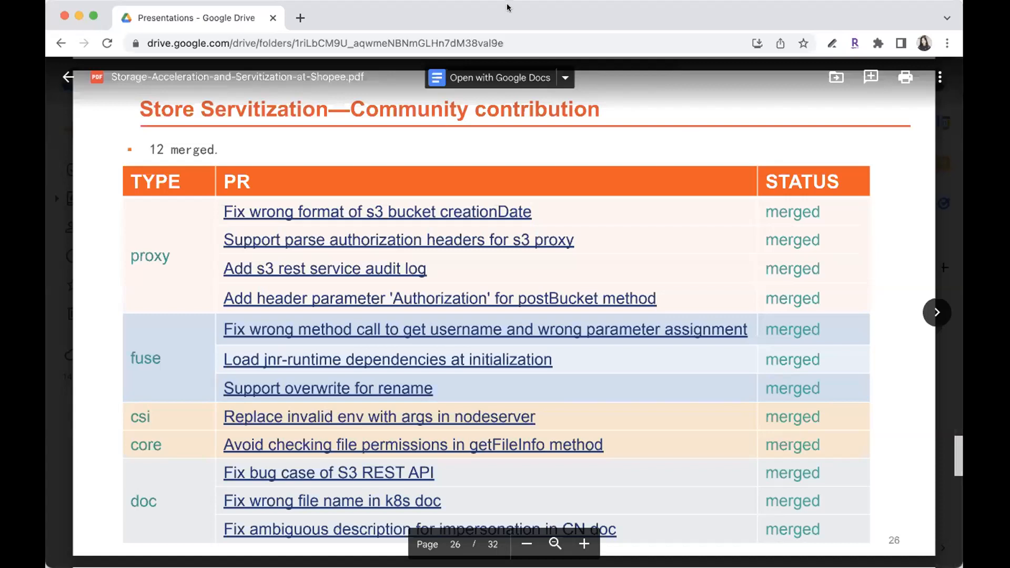
pyautogui.moveTo(934, 379)
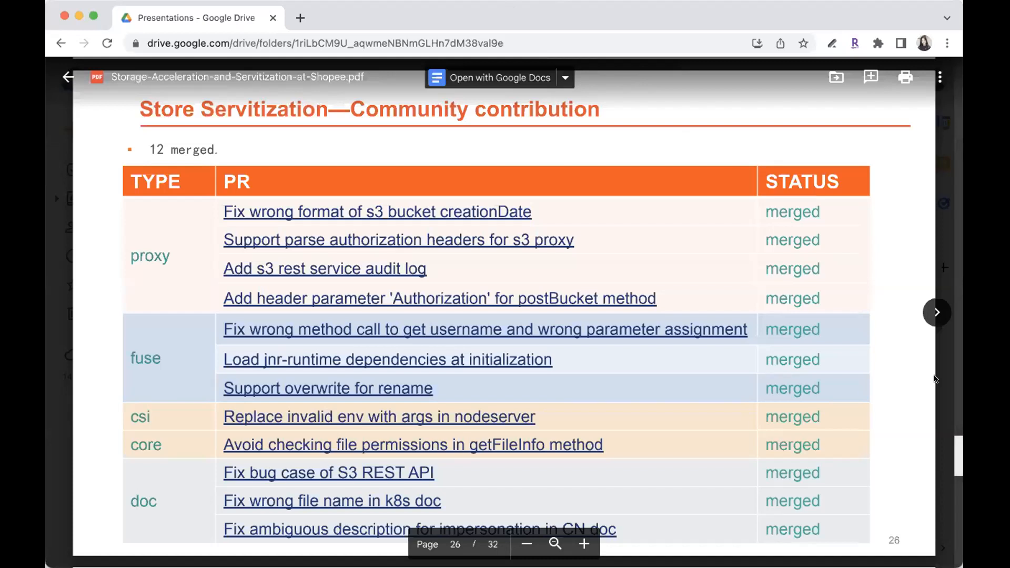
pyautogui.moveTo(958, 422)
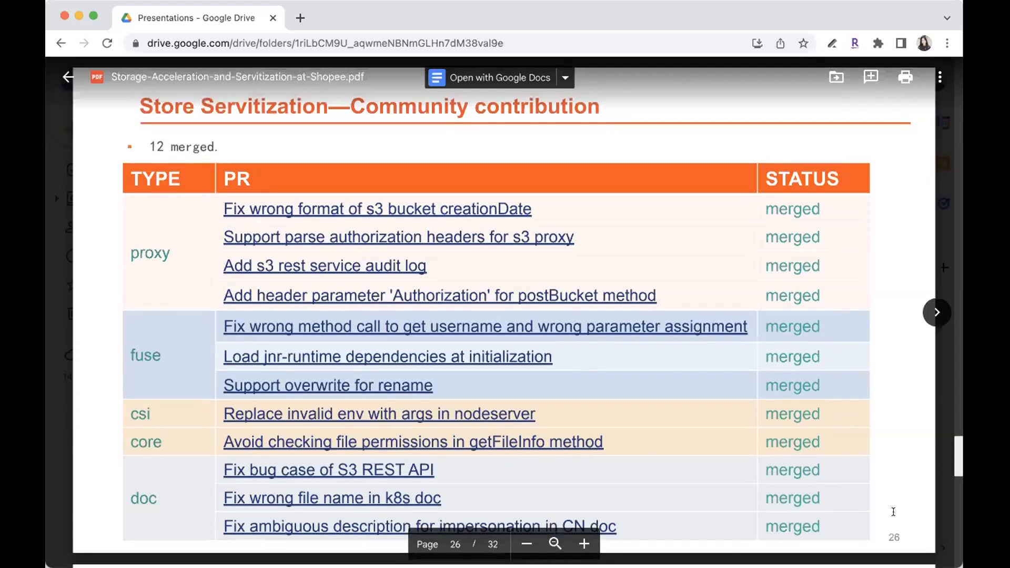
# Scroll down to page 27, the closing Thank You slide.
pyautogui.scroll(-3)
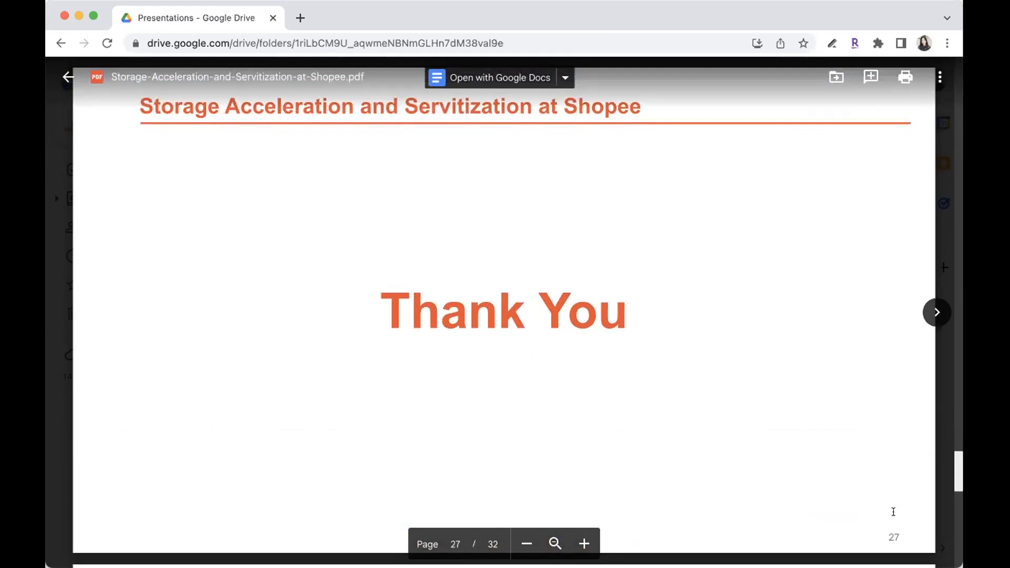
pyautogui.moveTo(892, 276)
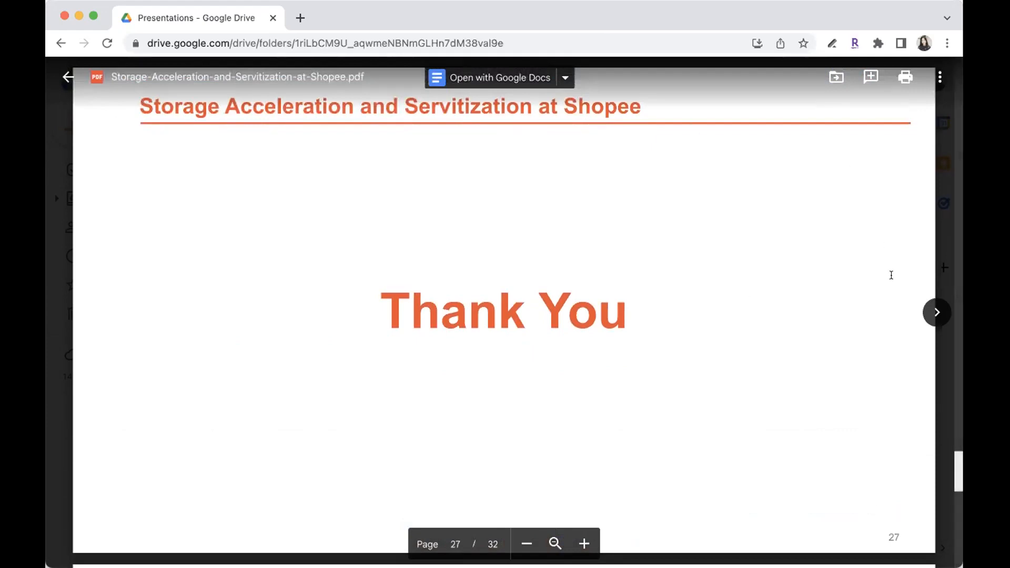
pyautogui.moveTo(899, 354)
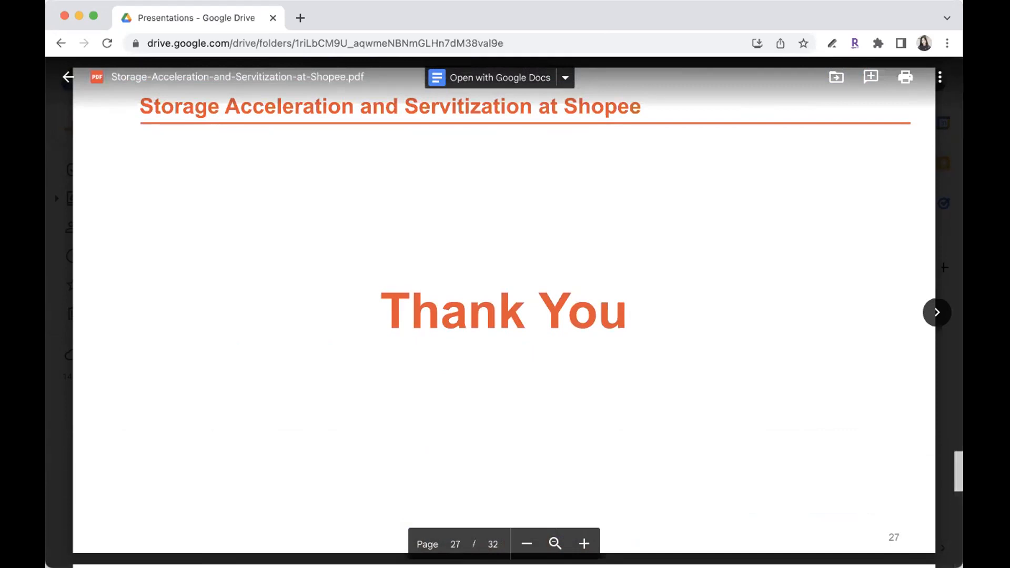
pyautogui.moveTo(593, 63)
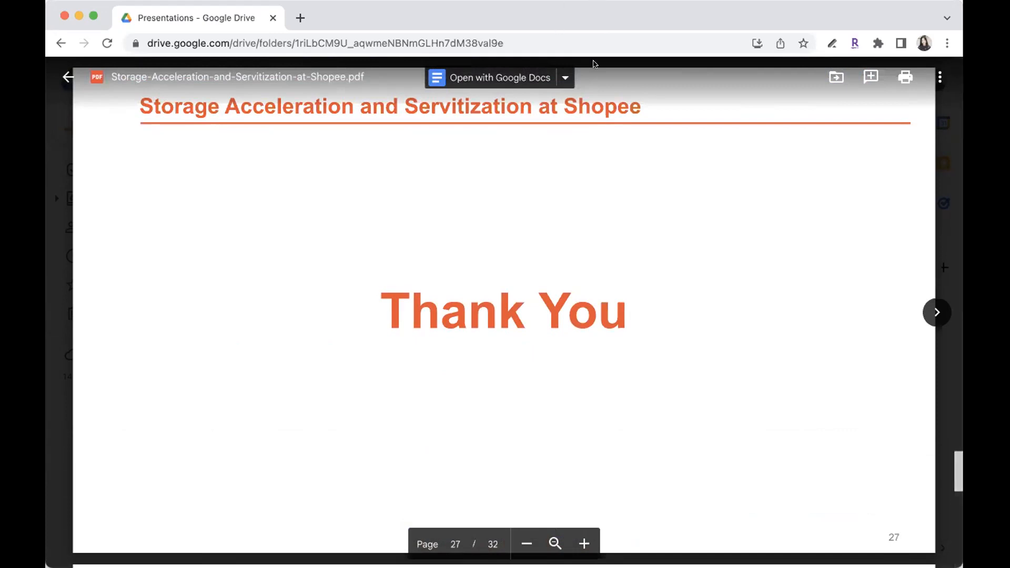
pyautogui.moveTo(775, 168)
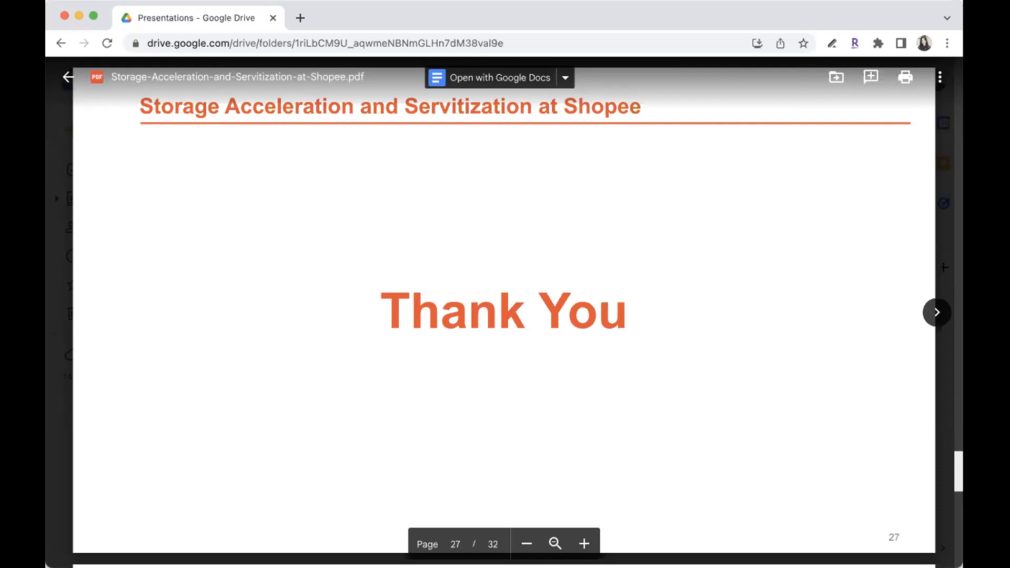
pyautogui.moveTo(583, 8)
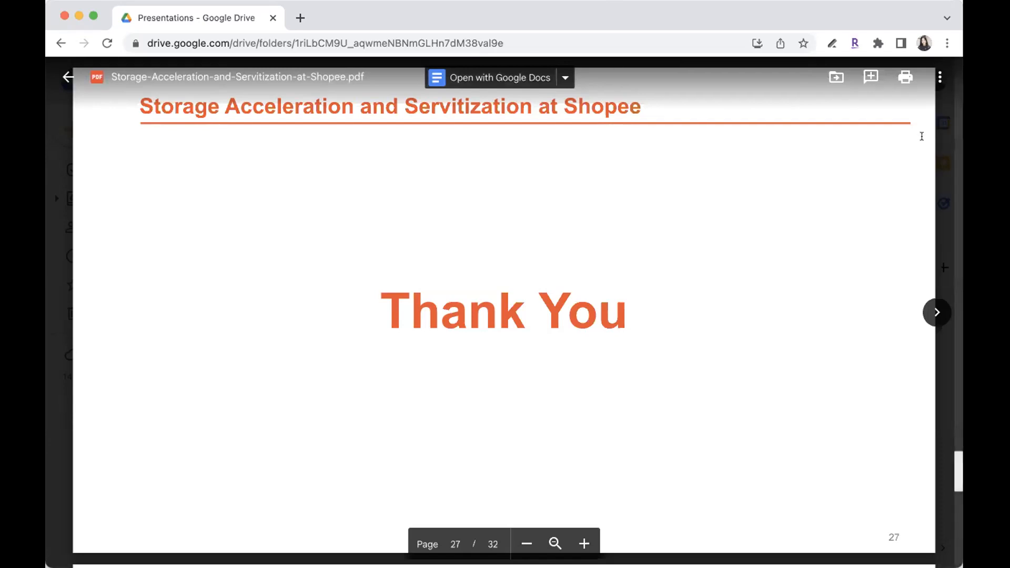
pyautogui.moveTo(924, 143)
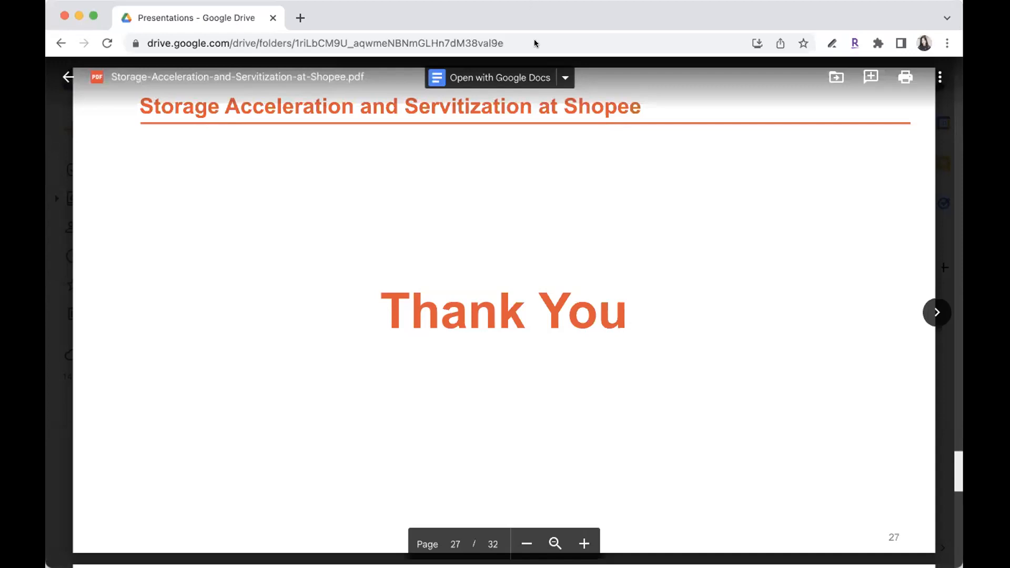
pyautogui.moveTo(661, 91)
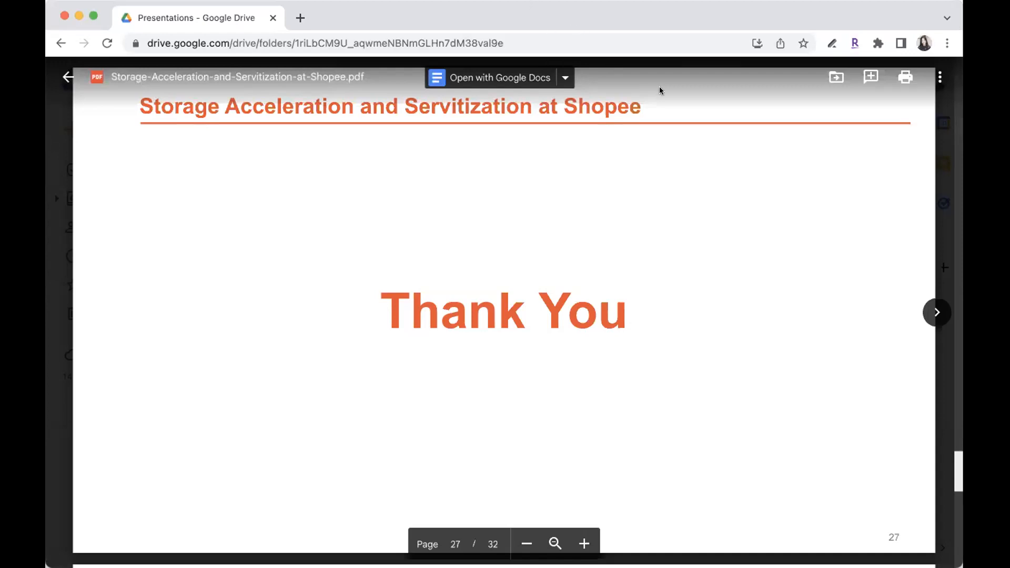
pyautogui.moveTo(702, 112)
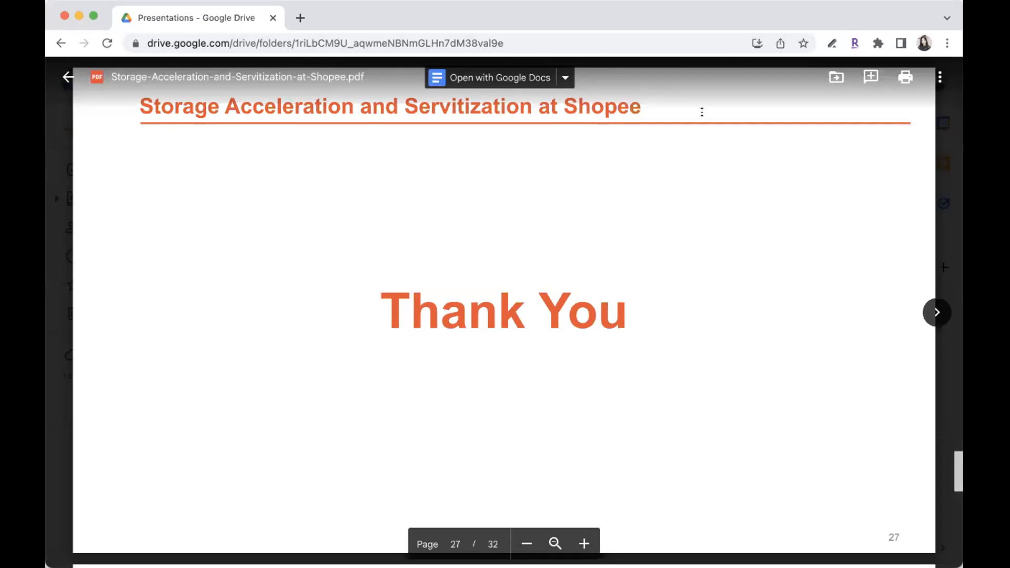